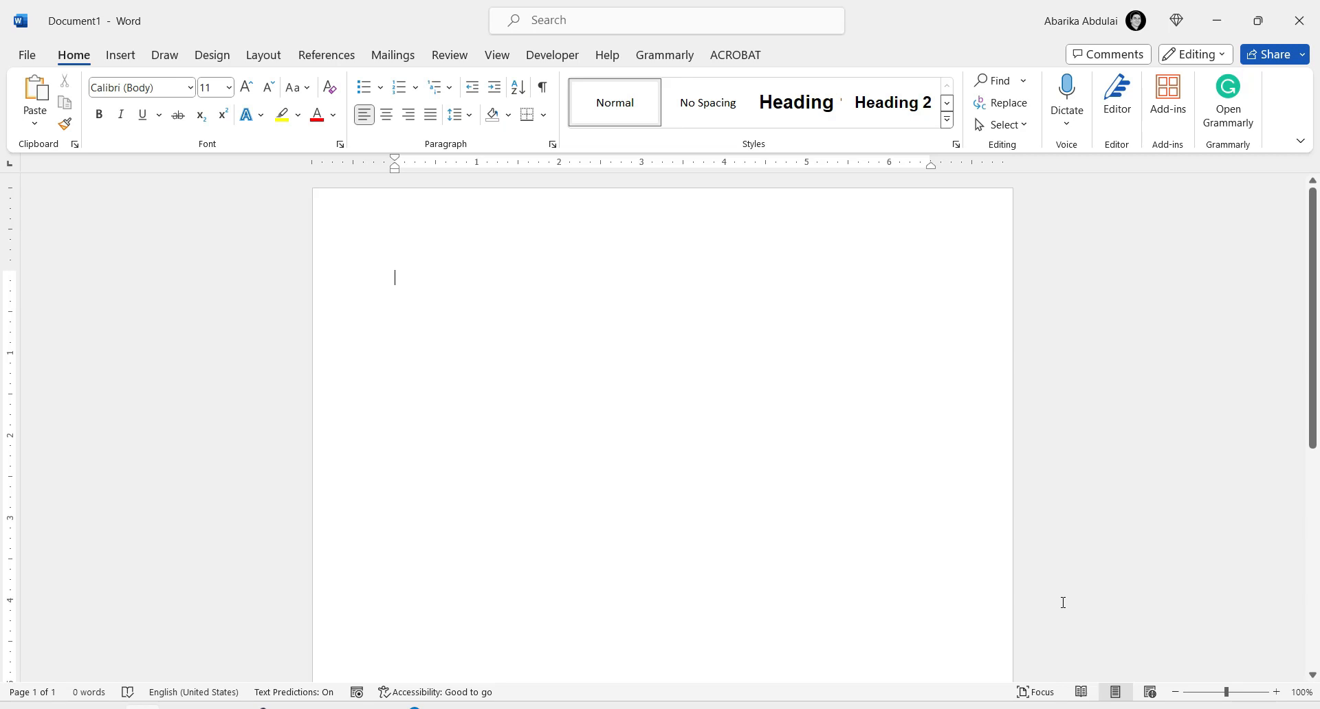
mouse_move(991, 605)
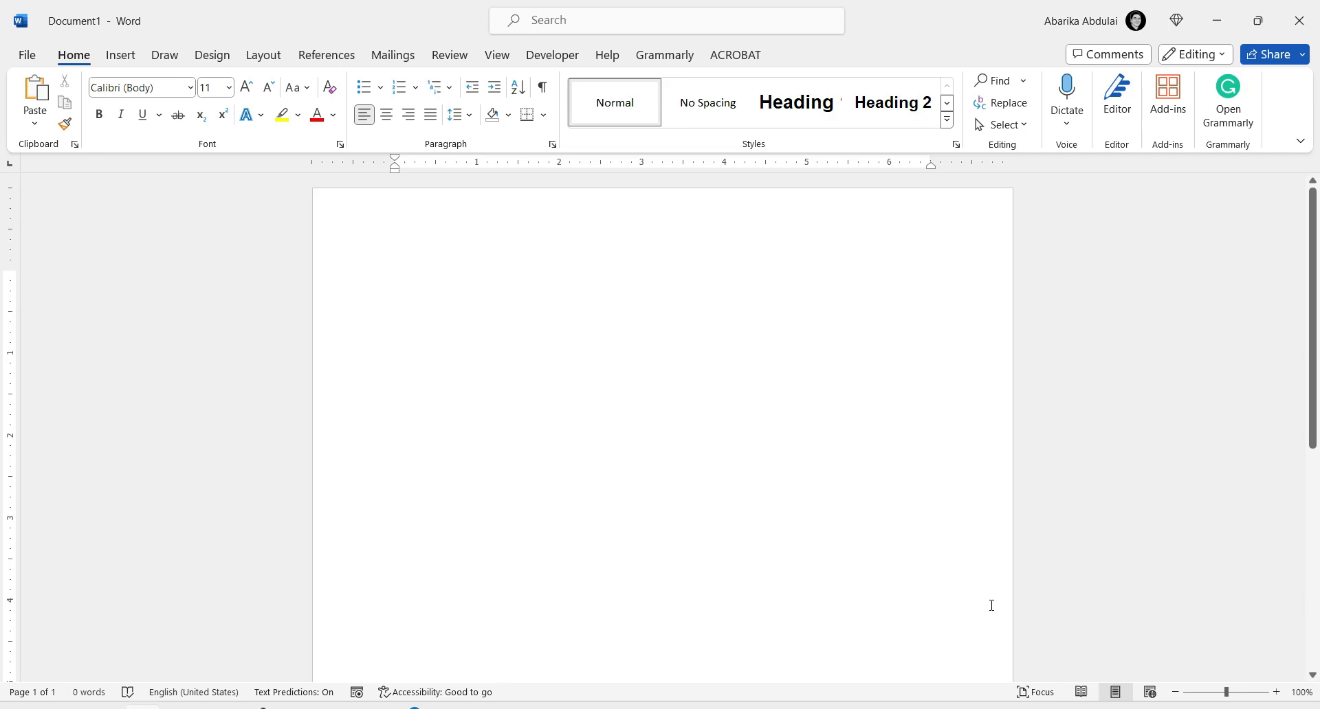
- Browse Word's font list and close it without choosing a font
click(394, 278)
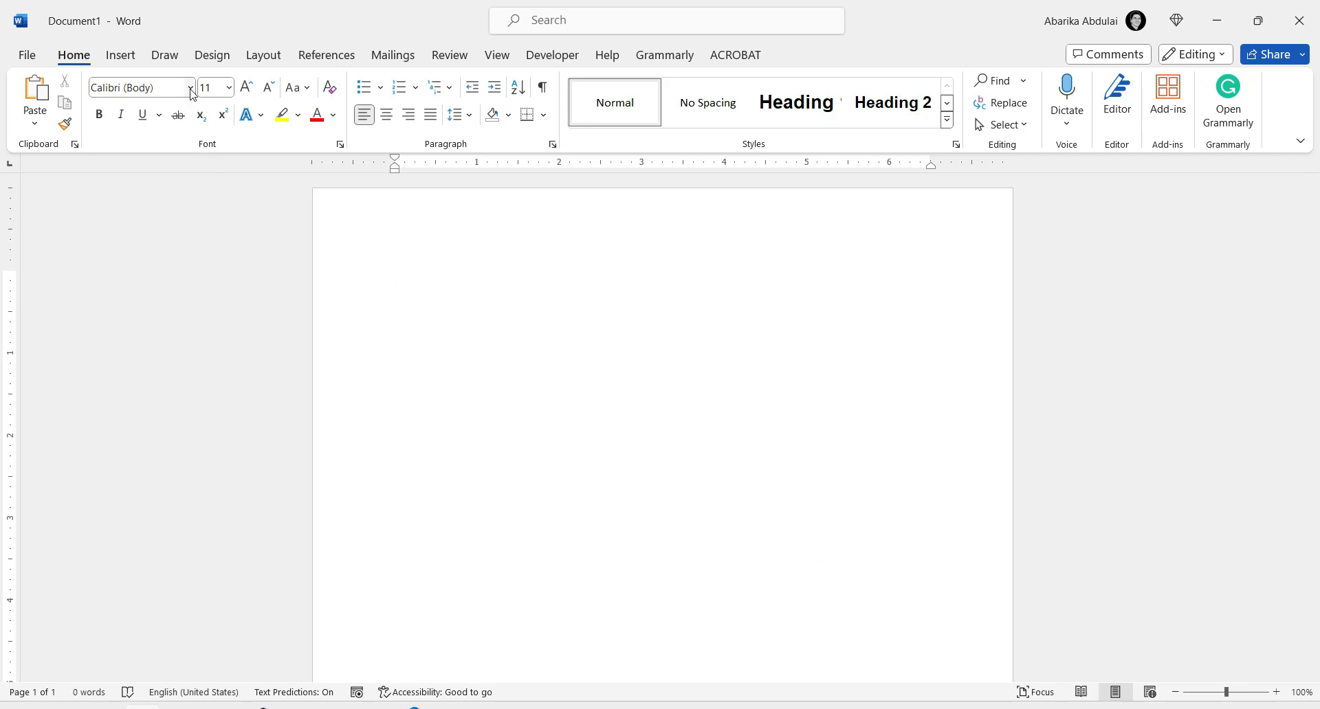
click(226, 87)
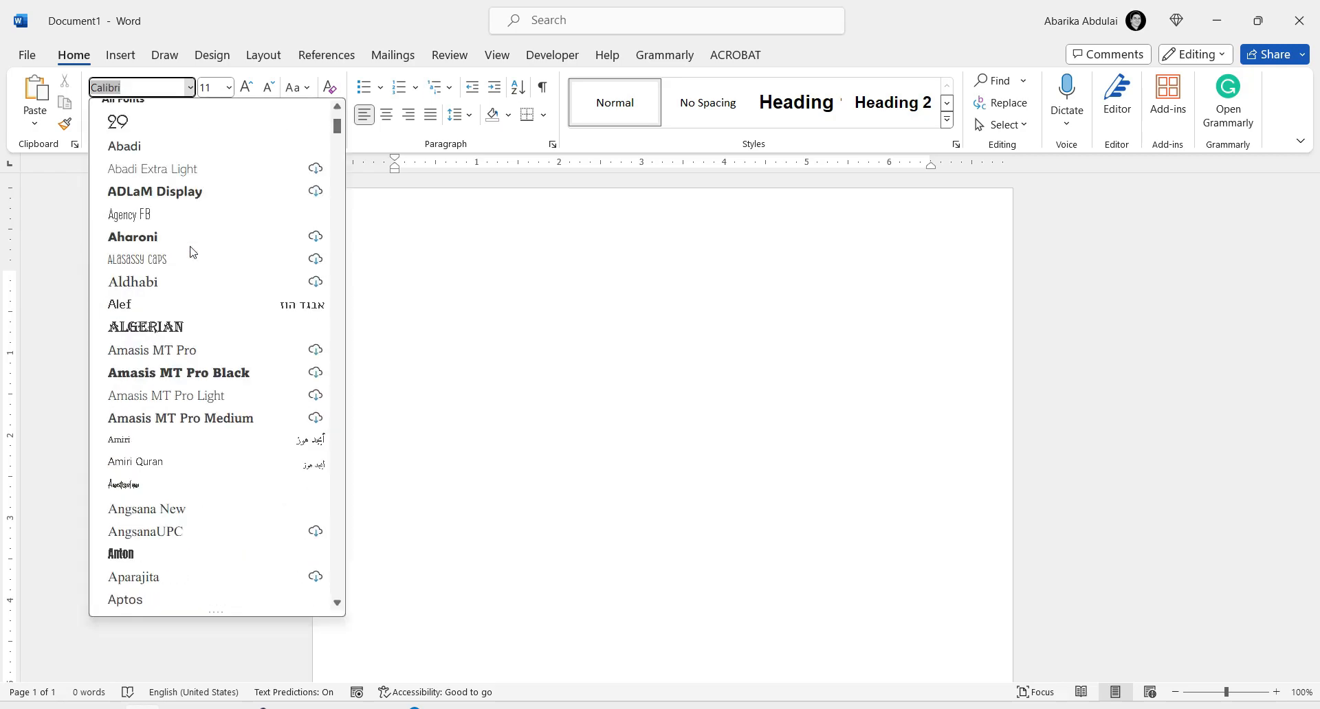
scroll(down, 3)
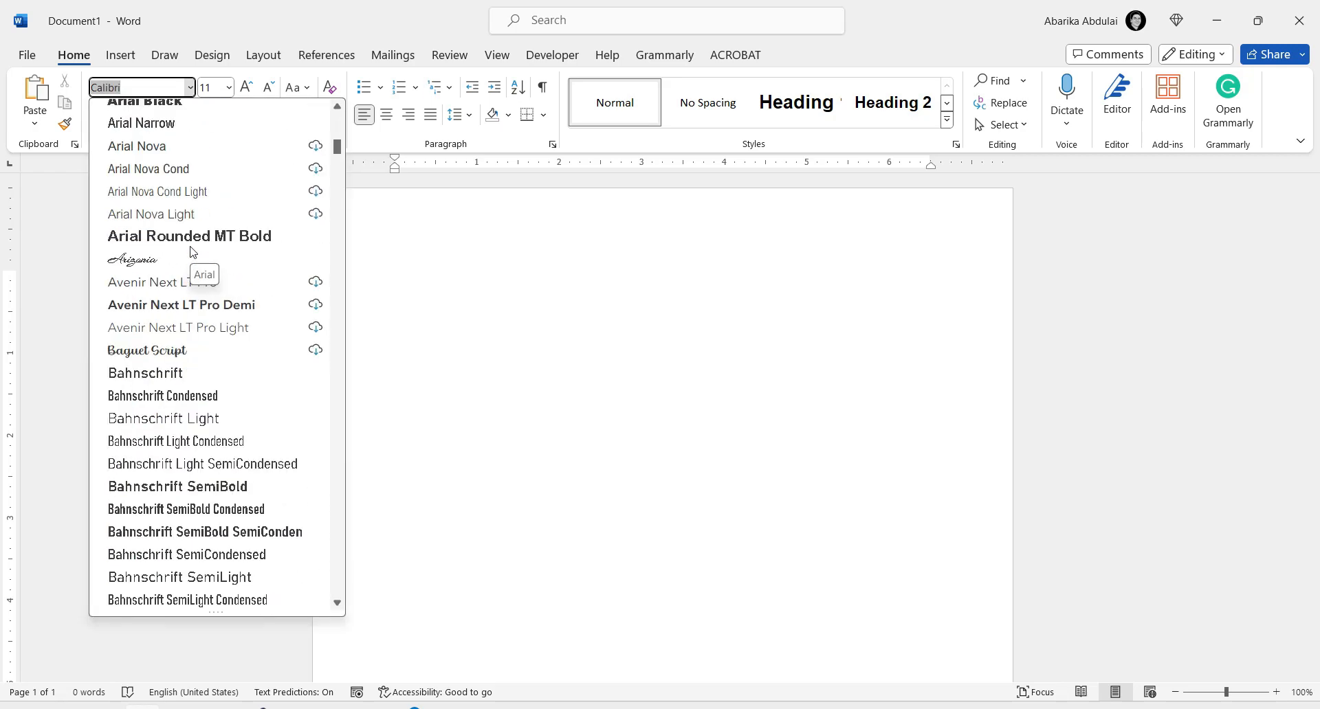
click(433, 286)
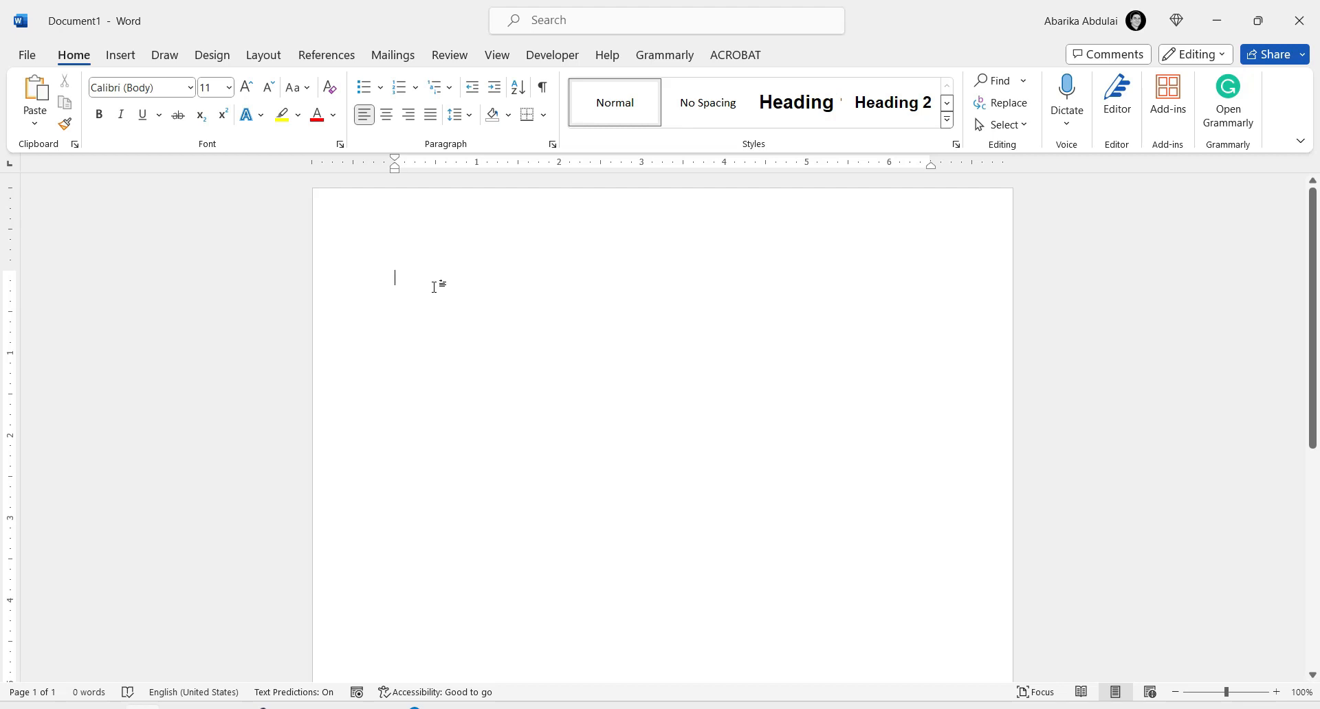
mouse_move(333, 547)
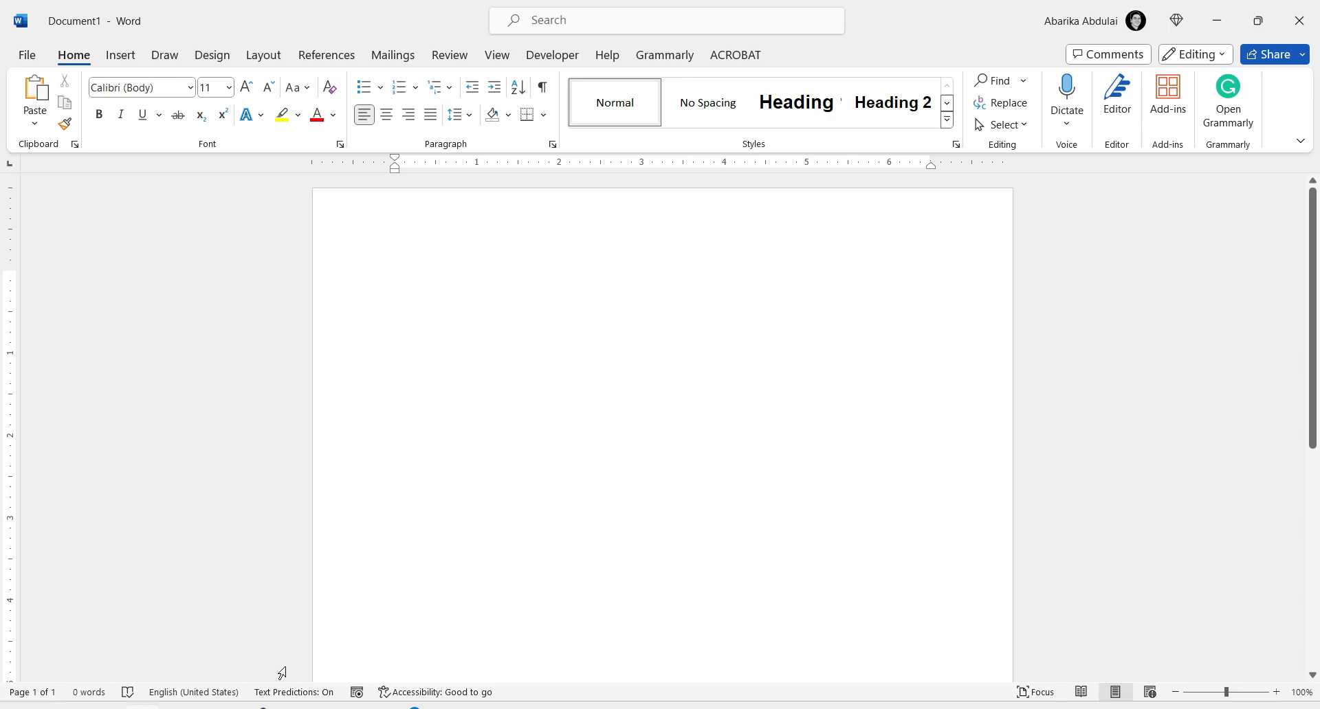
- Switch to dafont.com and scroll down to the Recently added fonts, with Dishcek first
click(394, 278)
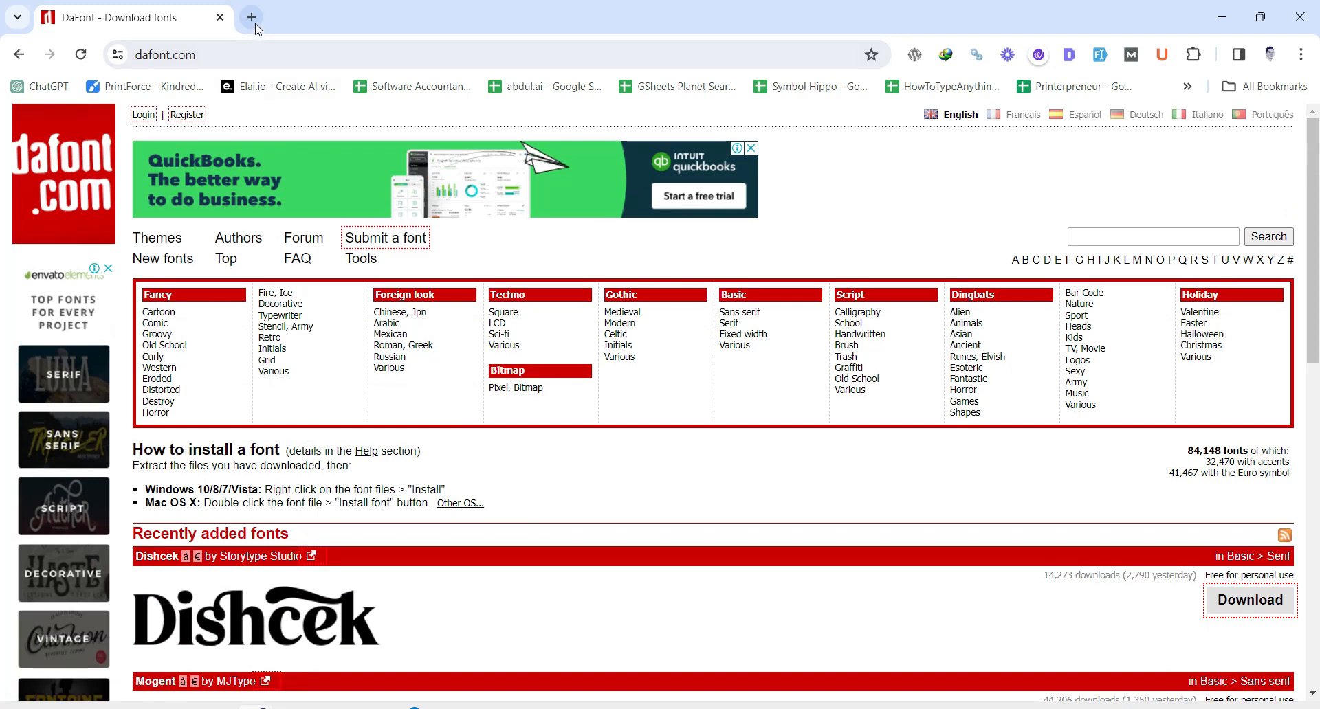
mouse_move(285, 29)
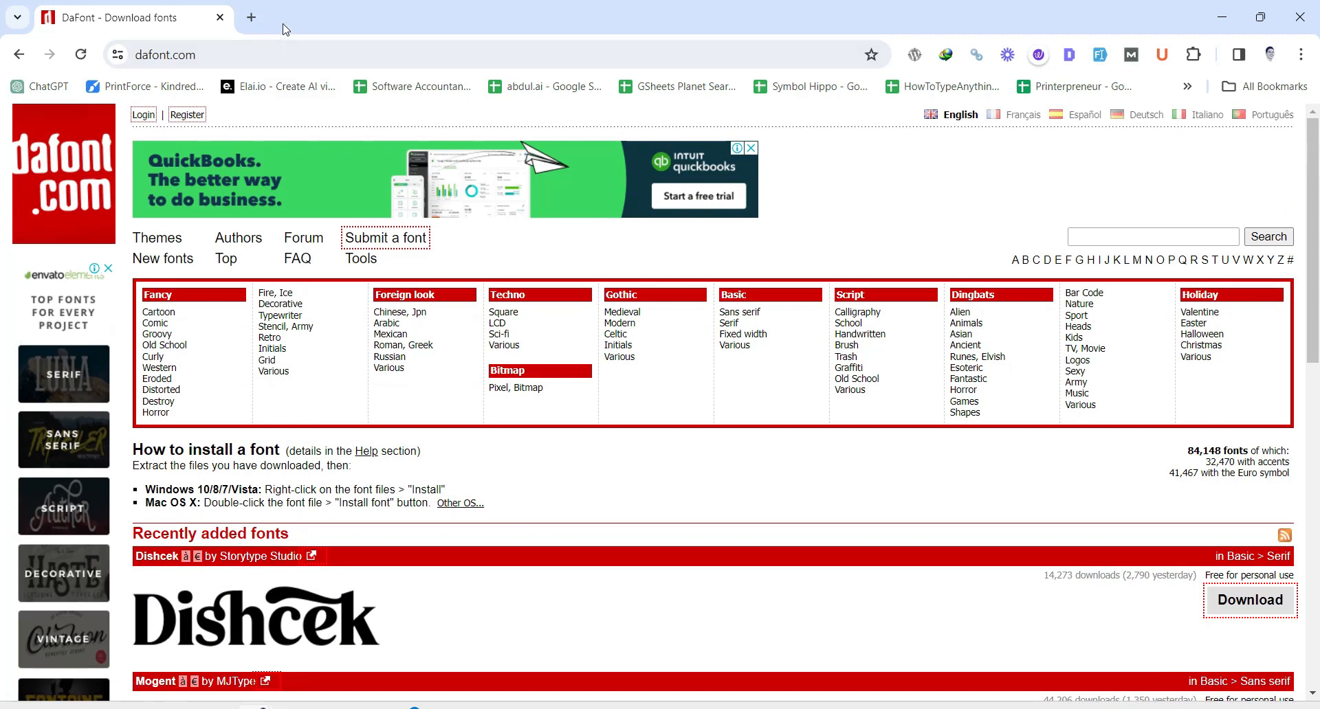
scroll(down, 3)
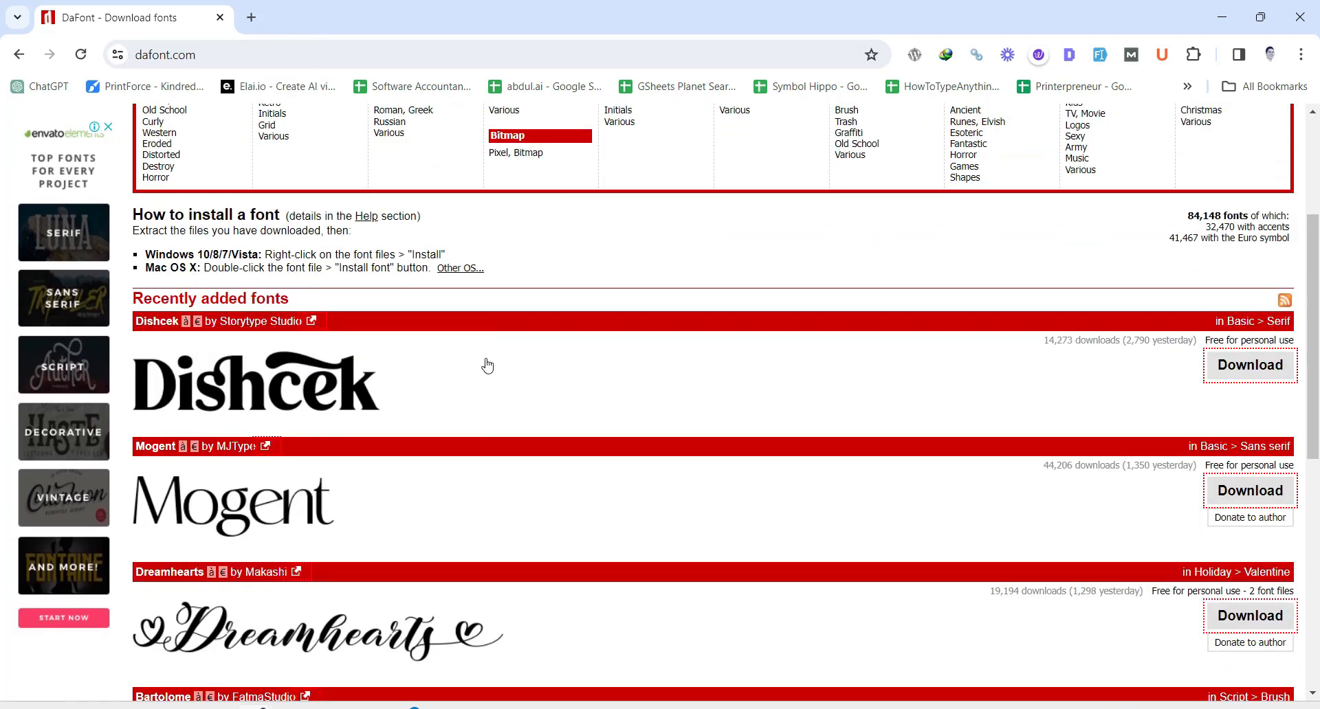
scroll(down, 3)
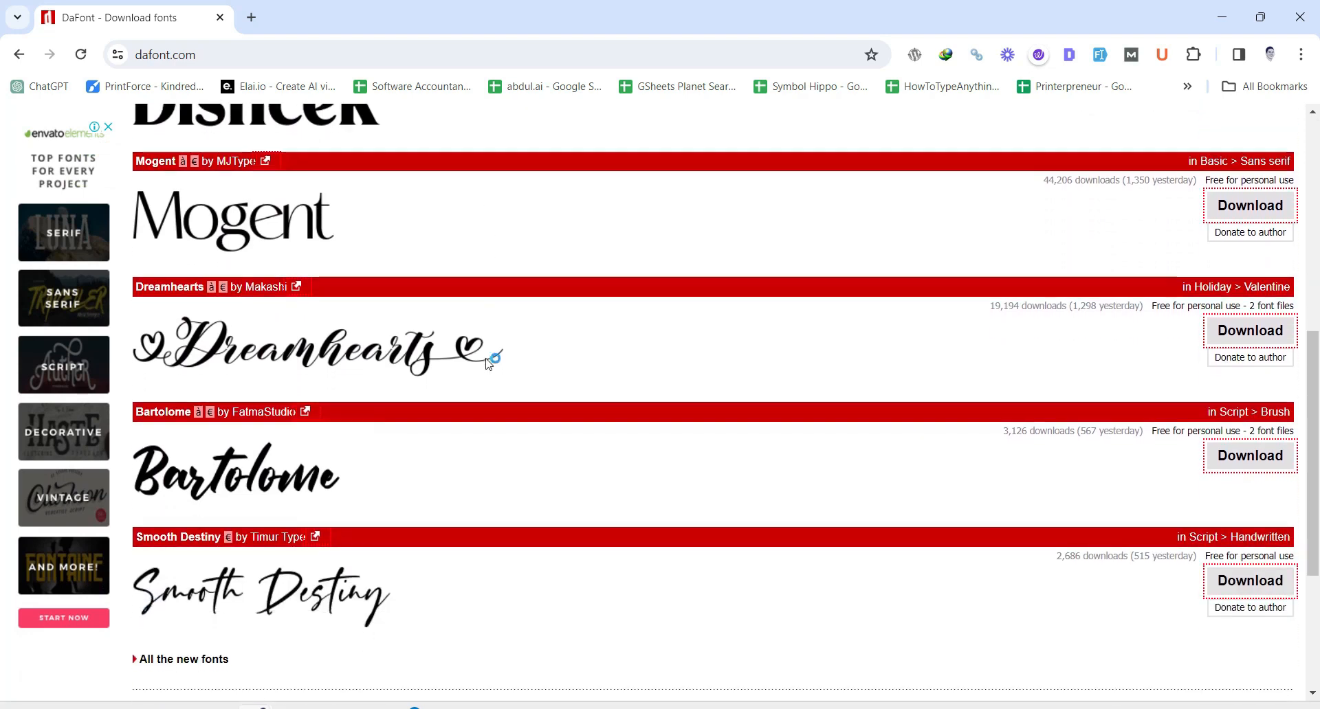
scroll(down, 3)
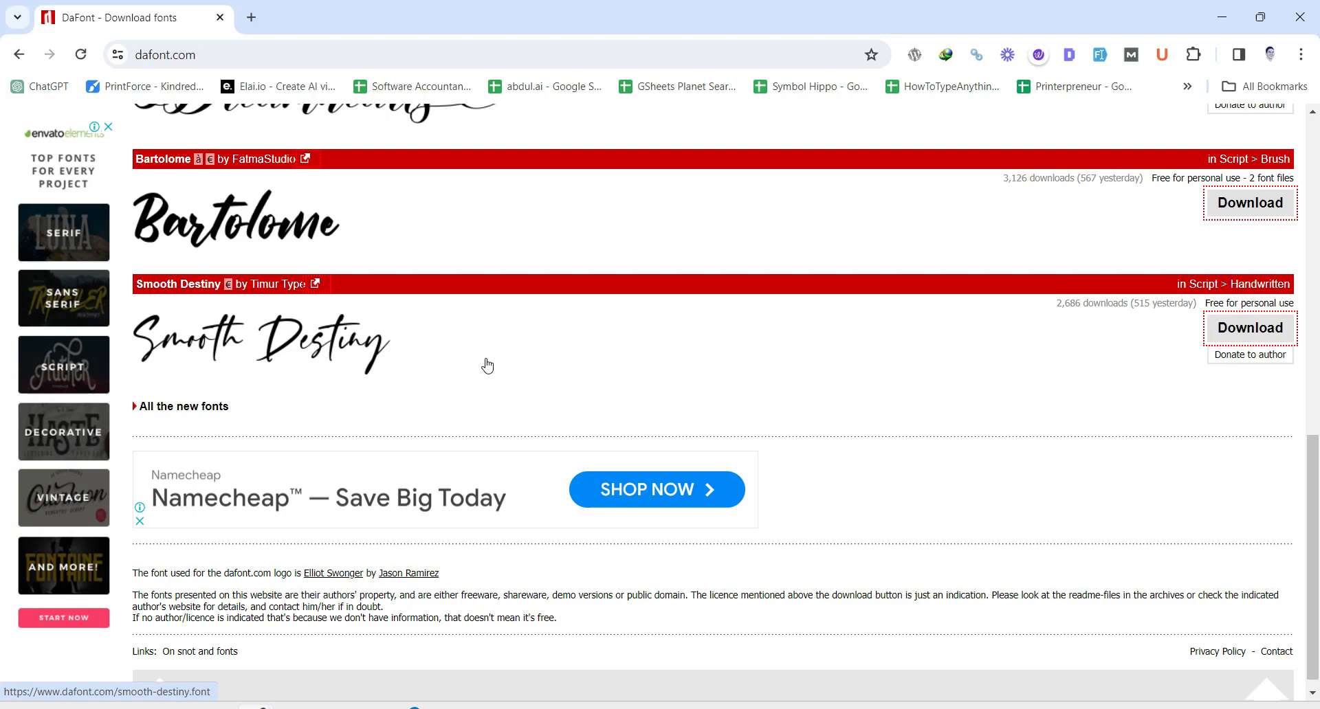
scroll(up, 3)
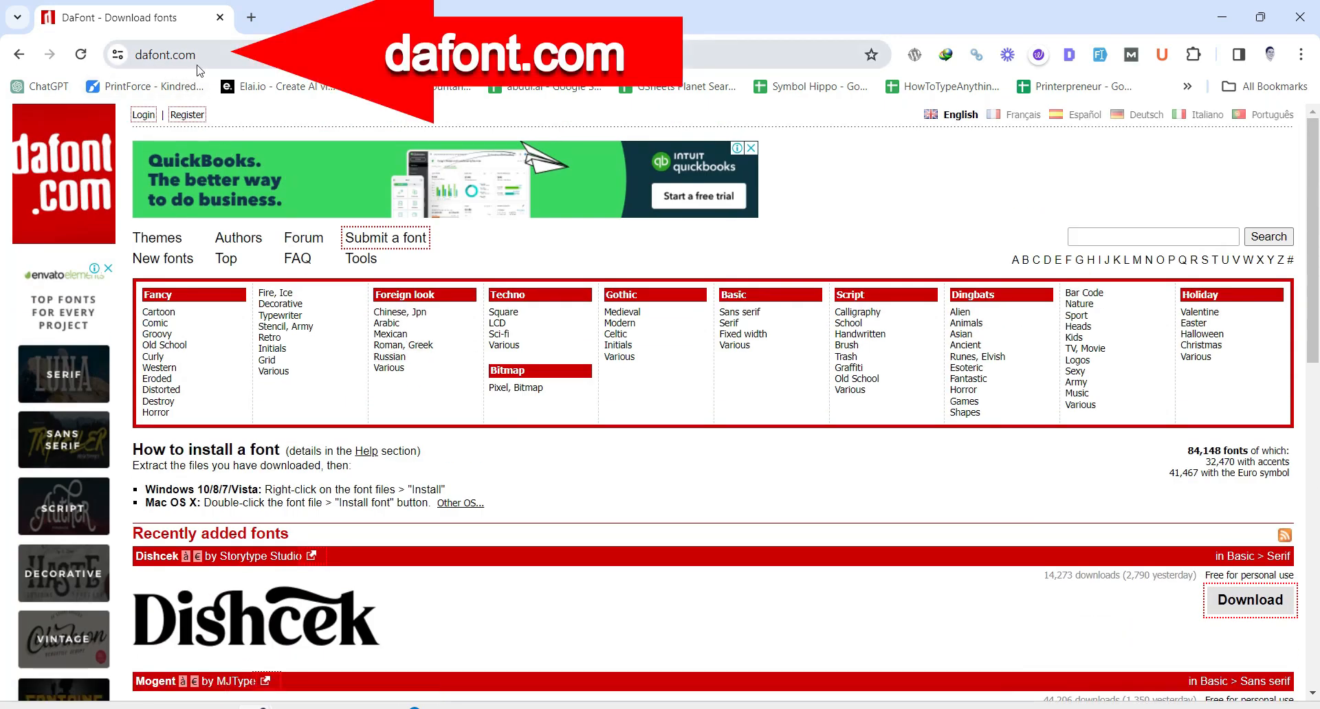
scroll(down, 3)
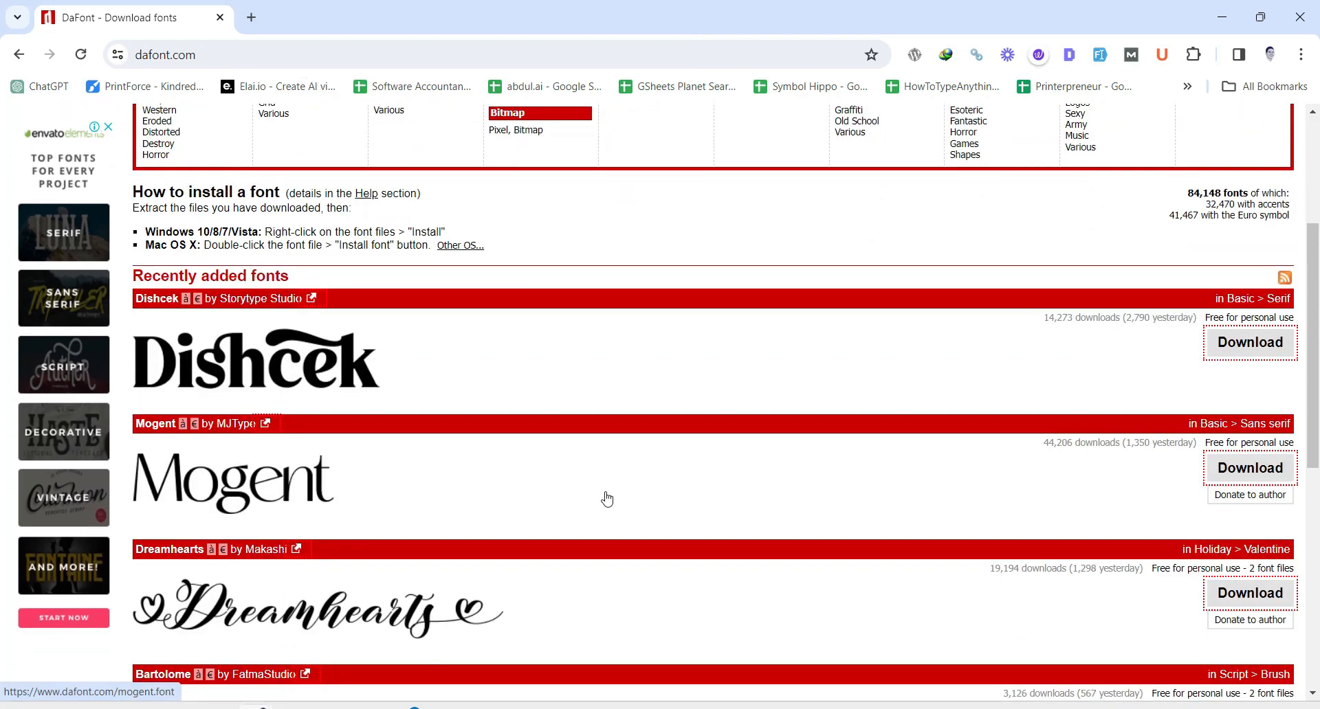
scroll(down, 3)
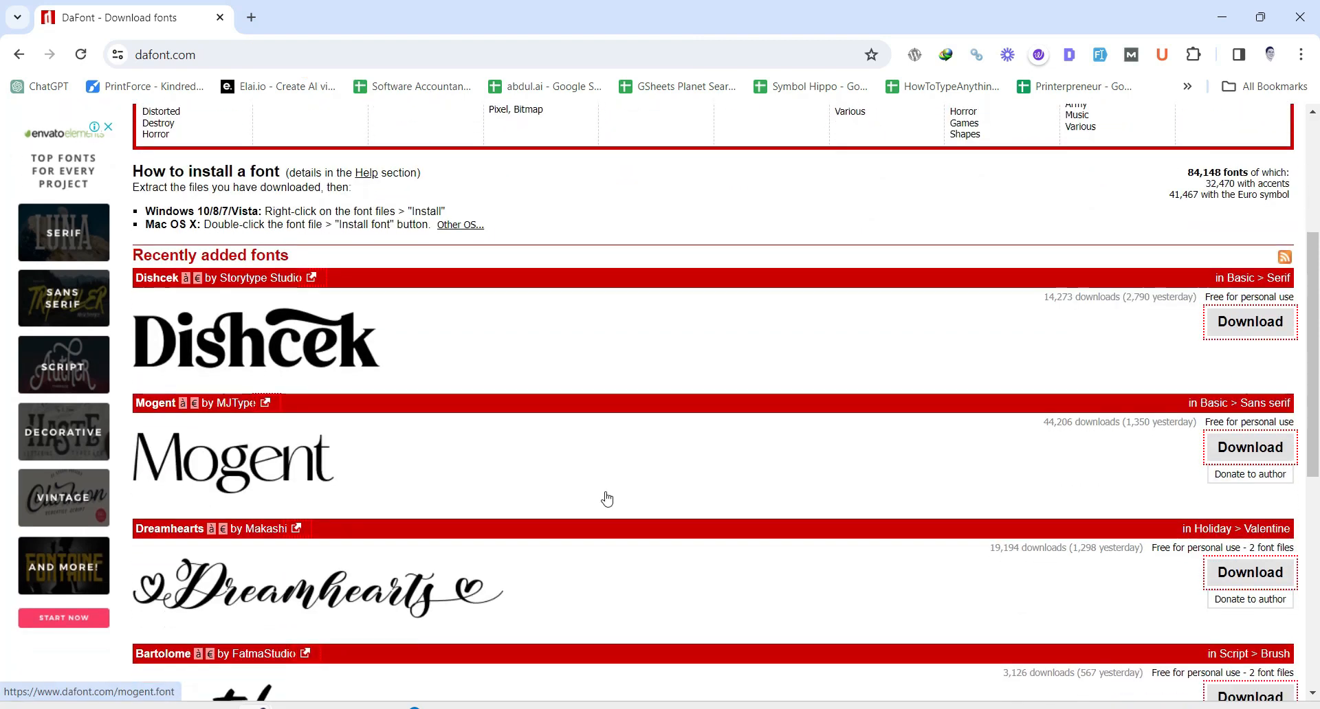
scroll(down, 3)
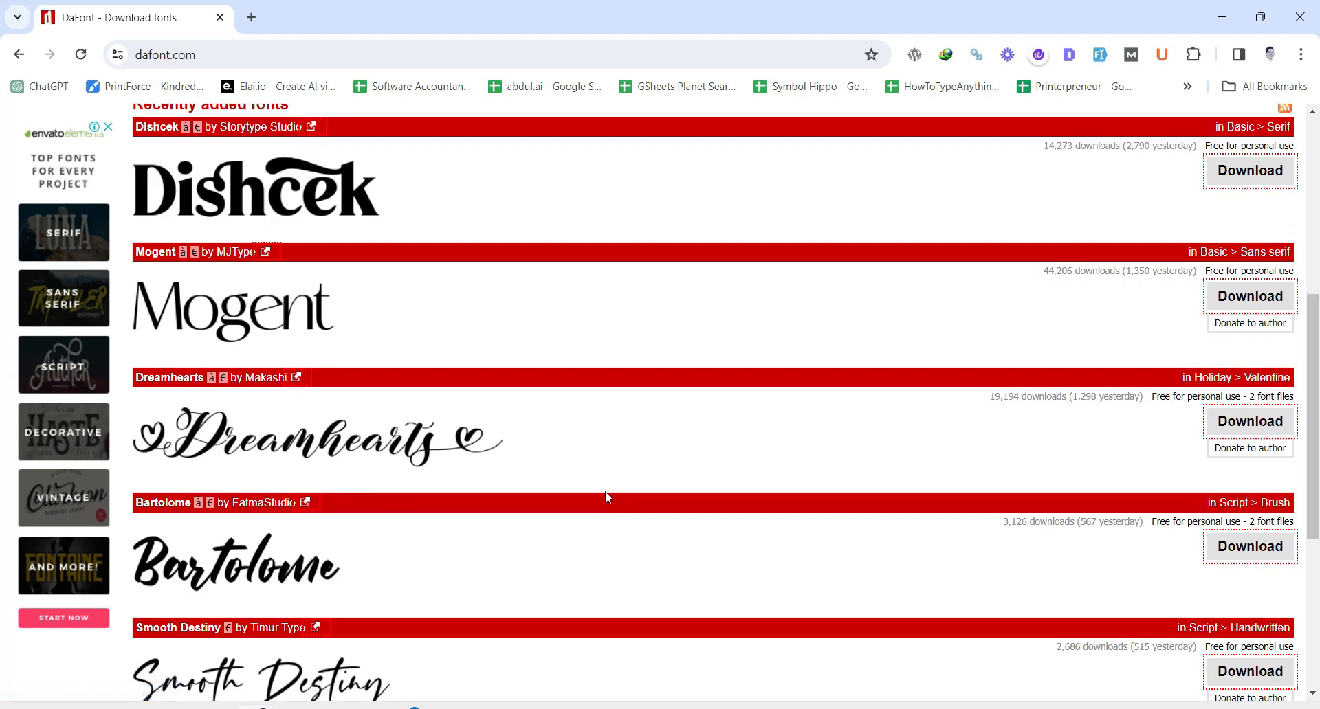
mouse_move(1249, 171)
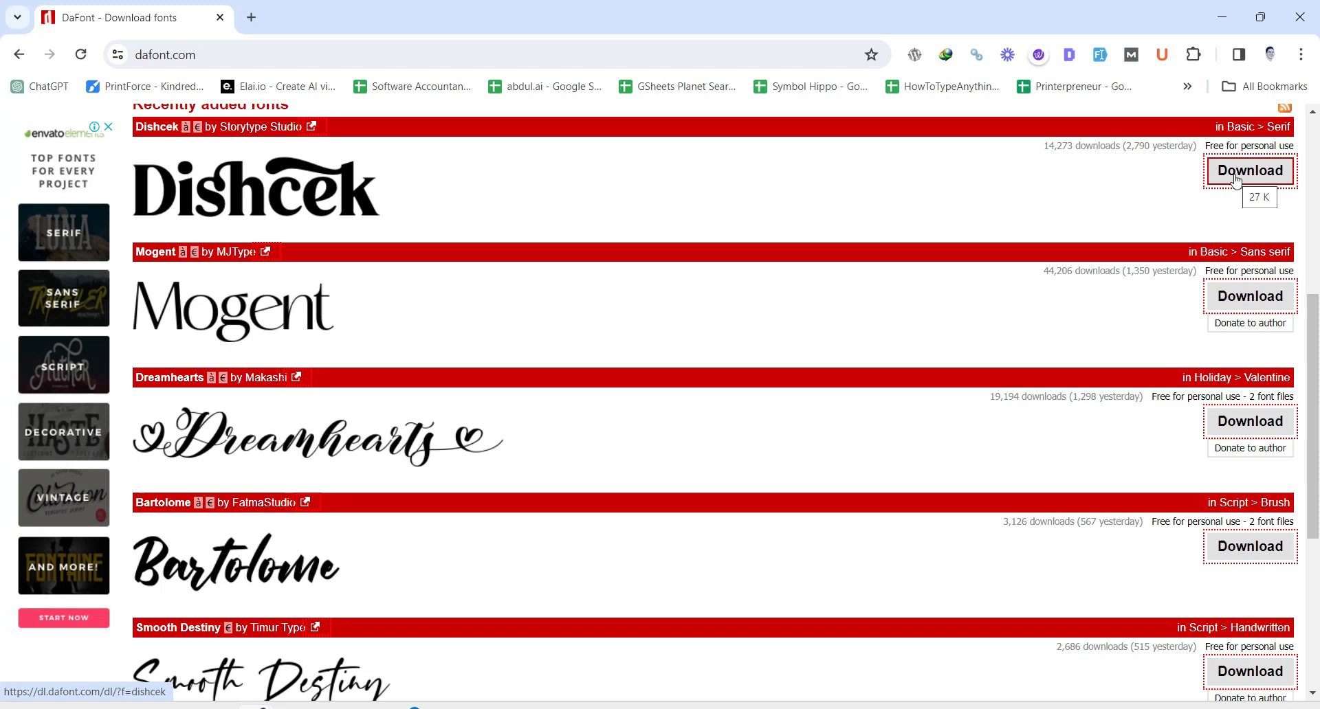
- Download the Dishcek font from DaFont as dishcek.zip
click(1249, 172)
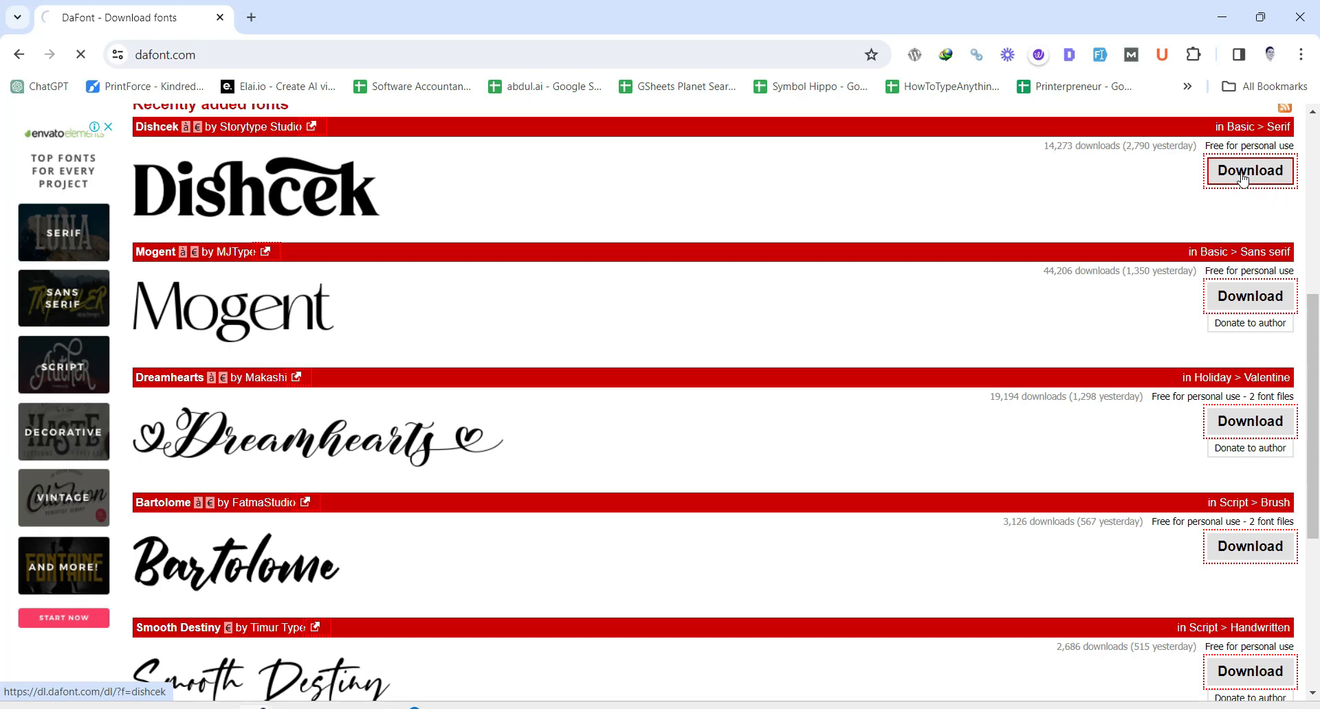
click(1249, 170)
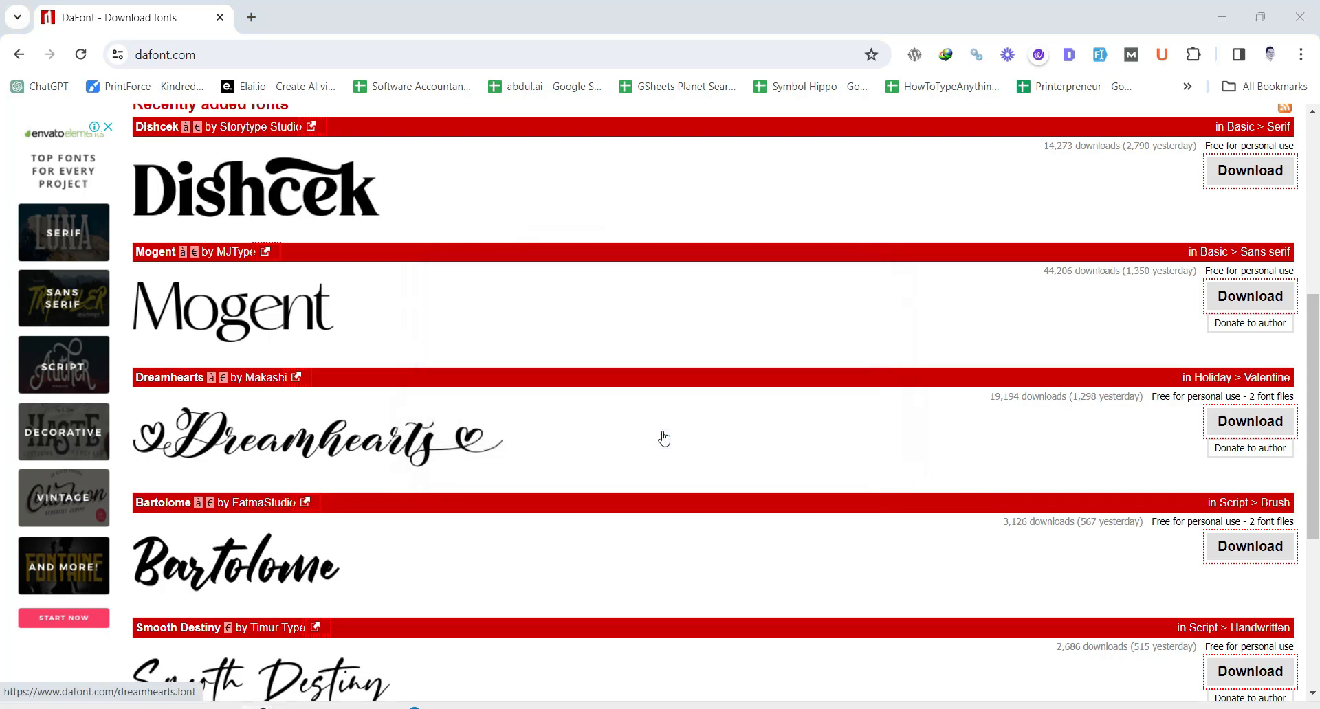
click(1249, 170)
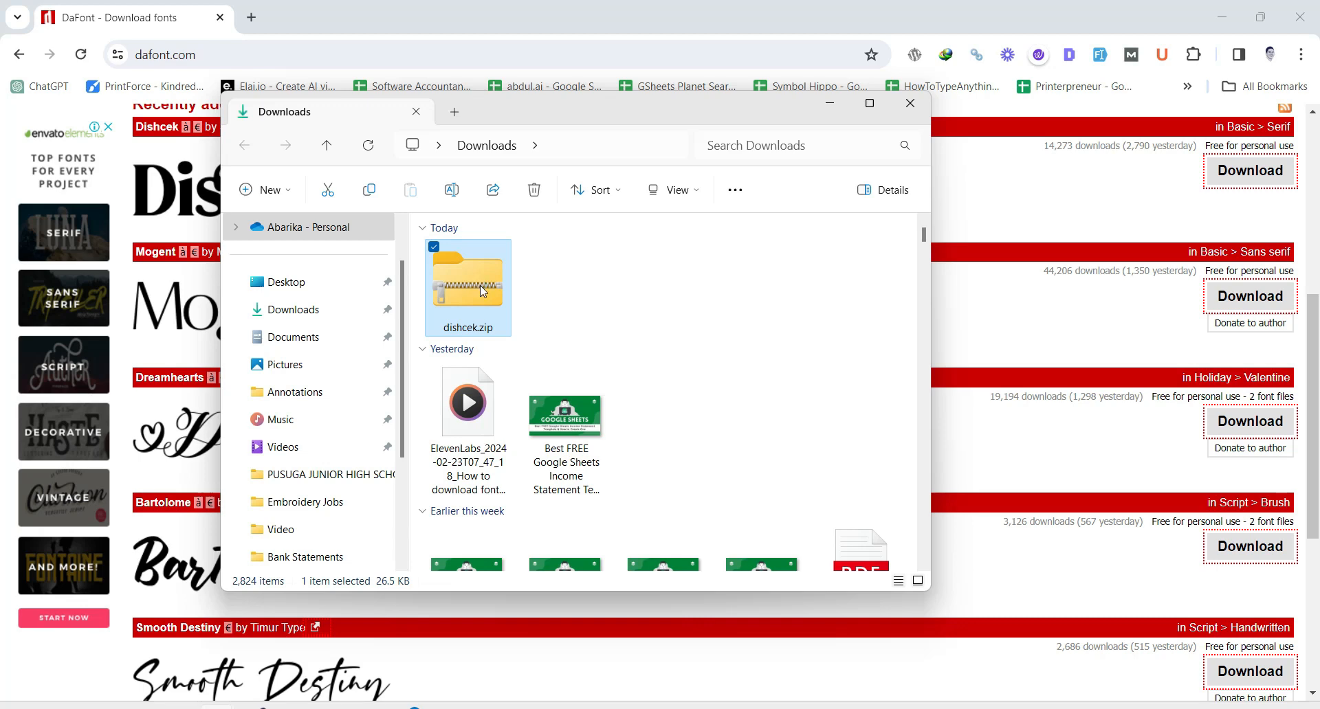
- Extract dishcek.zip into a dishcek folder containing Dishcek.otf
right_click(468, 286)
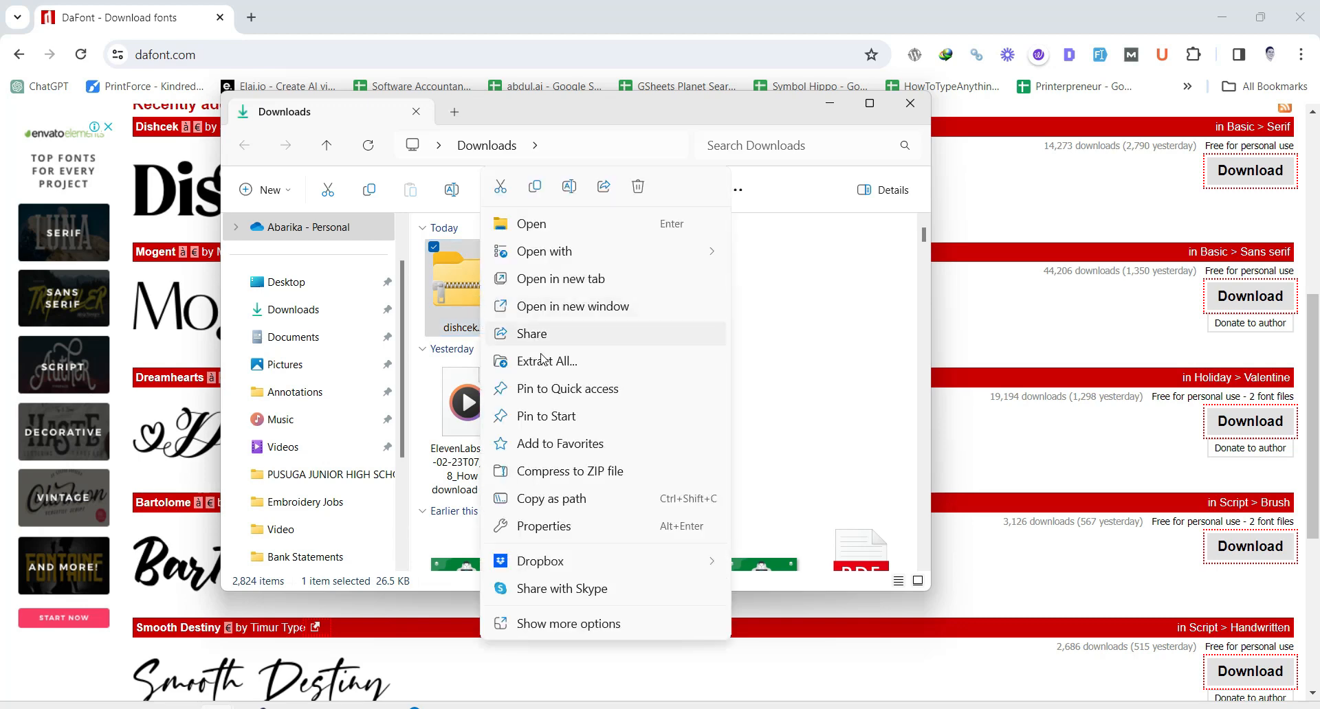
click(546, 361)
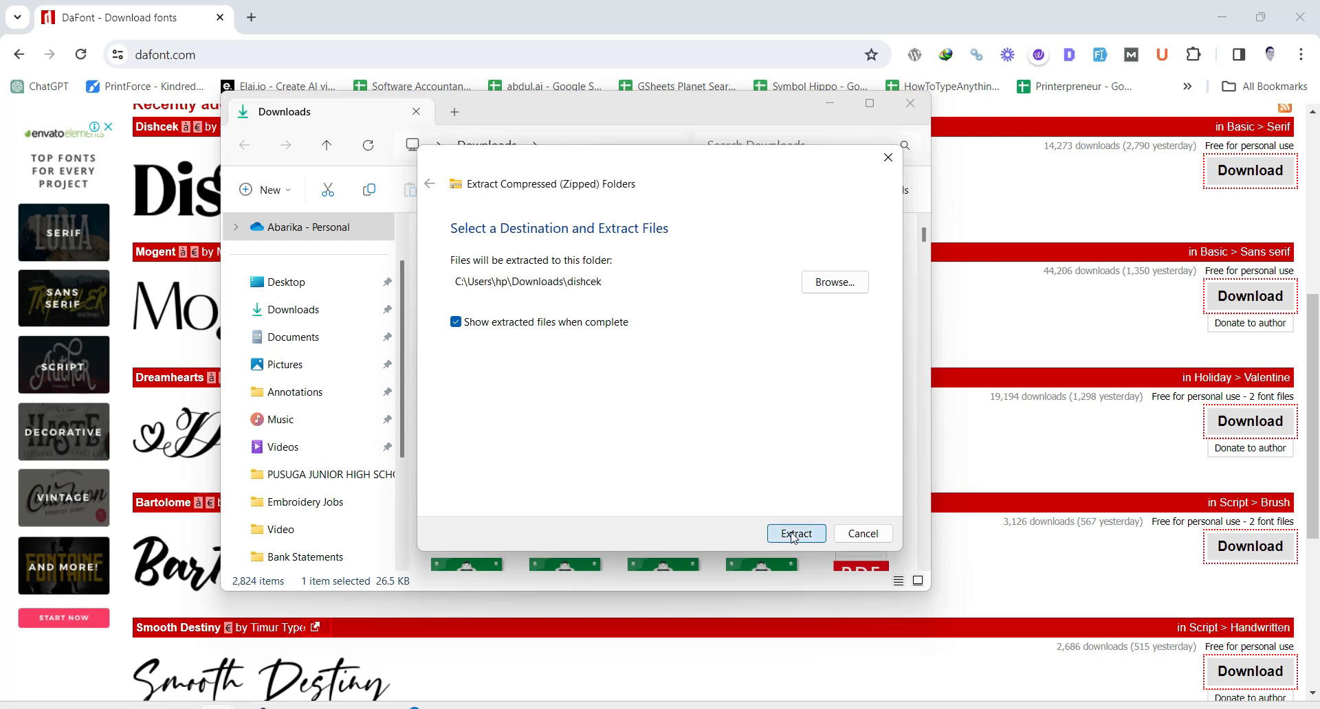
click(794, 533)
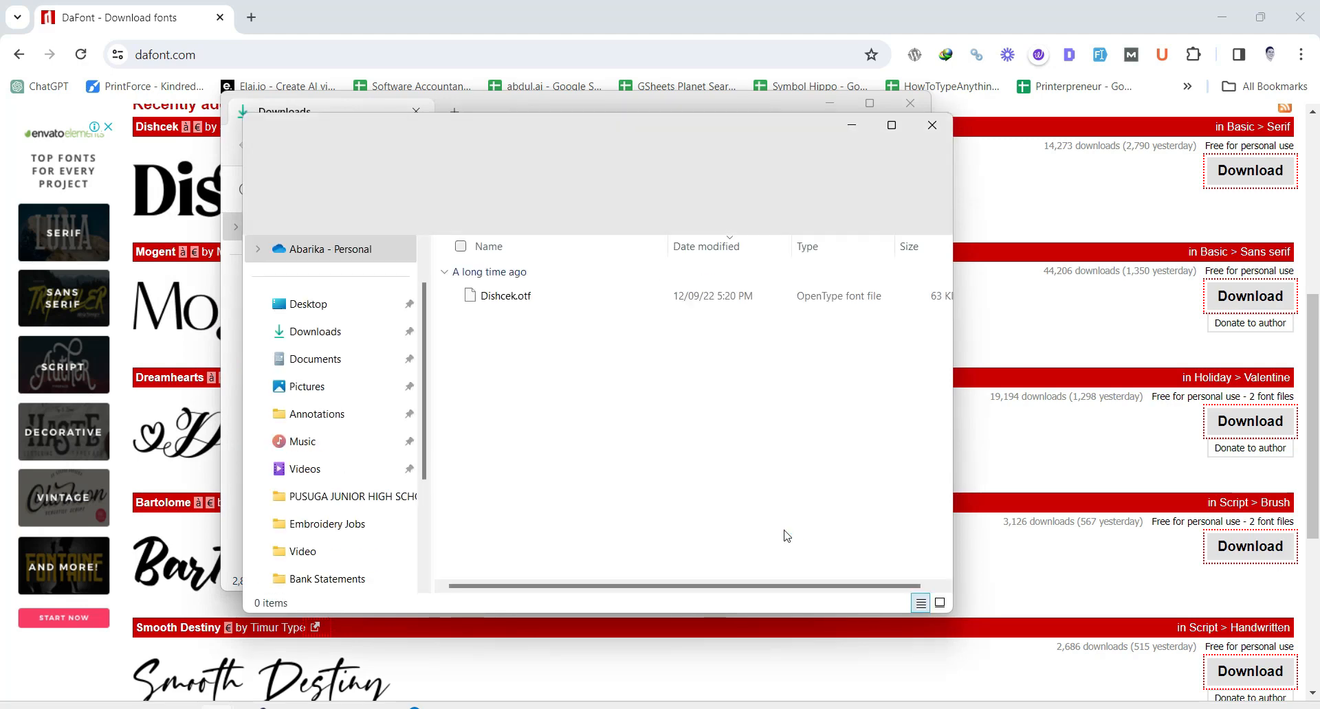
- Install Dishcek.otf from its right-click menu
click(505, 295)
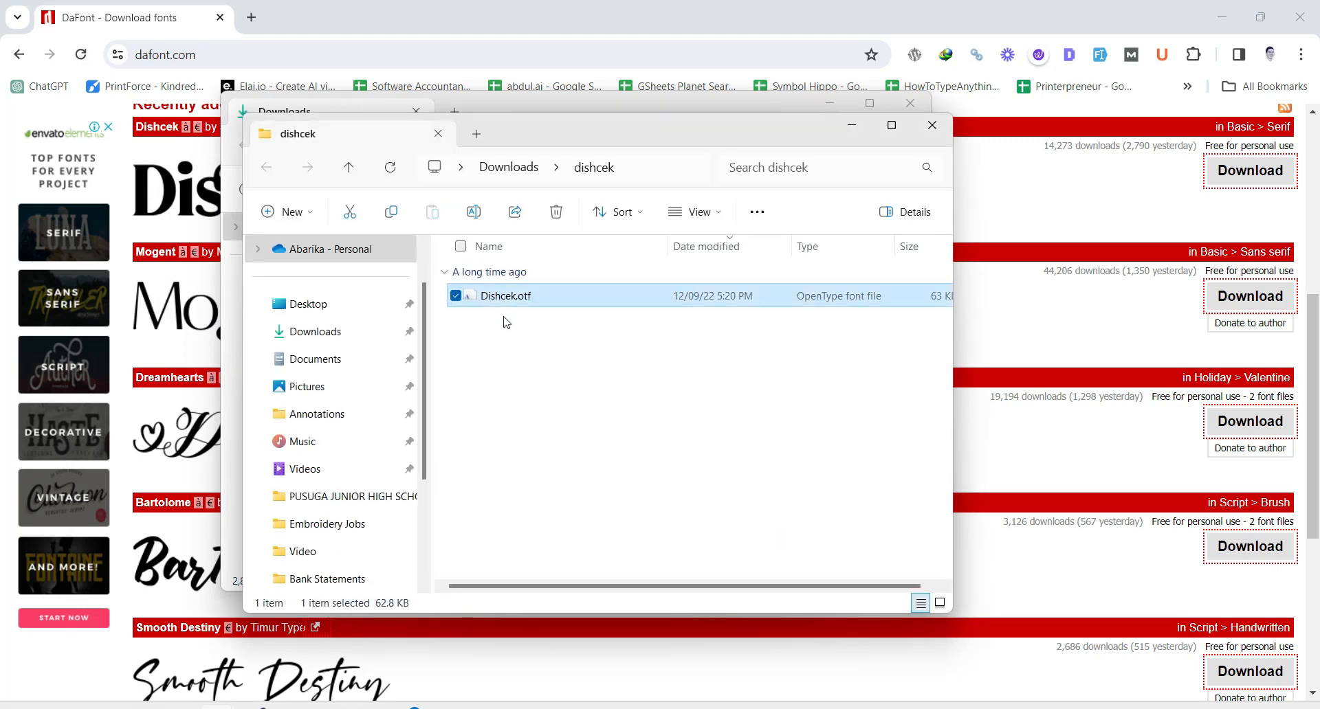
mouse_move(554, 320)
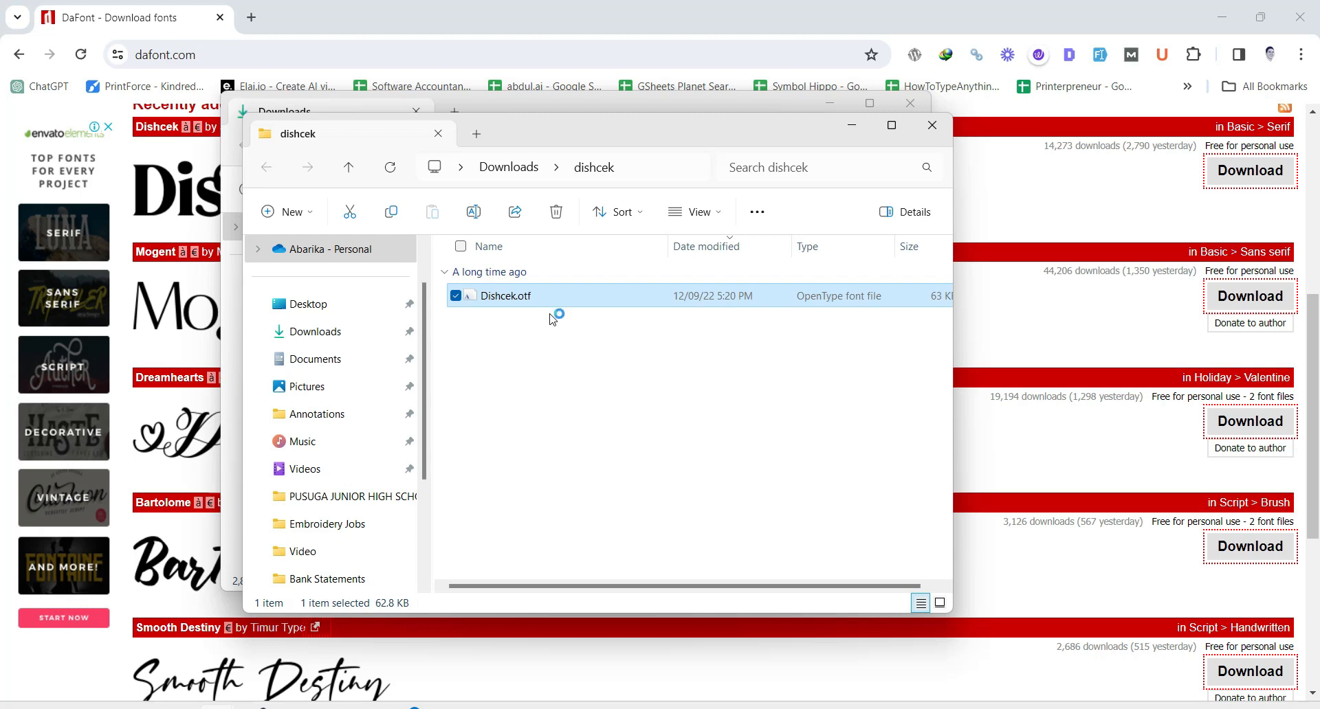
mouse_move(532, 326)
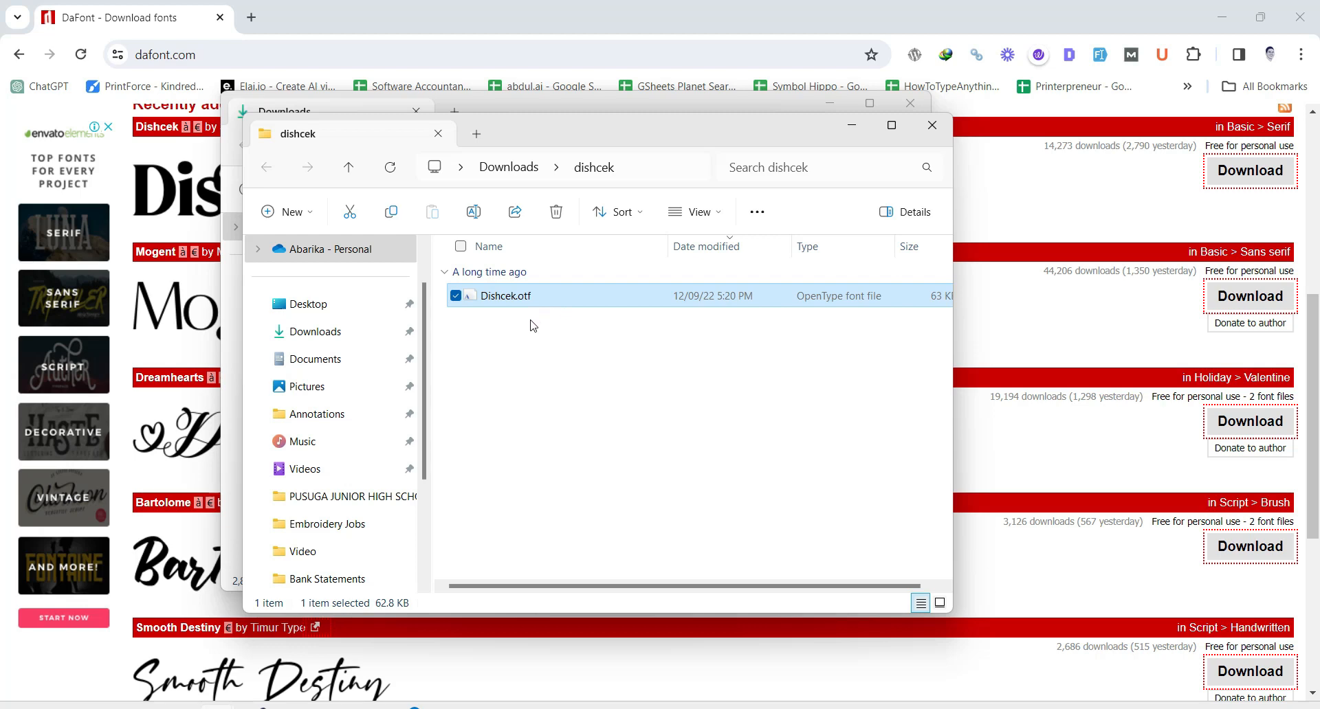
mouse_move(502, 307)
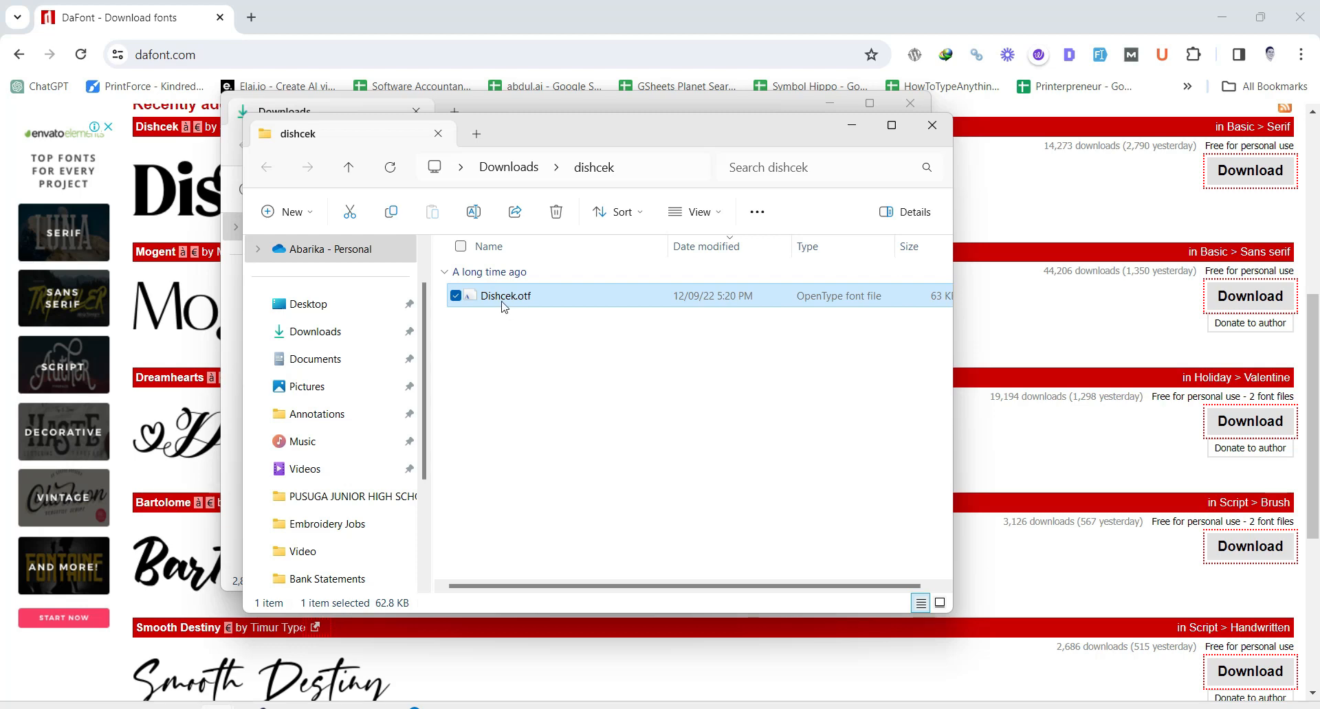
right_click(505, 296)
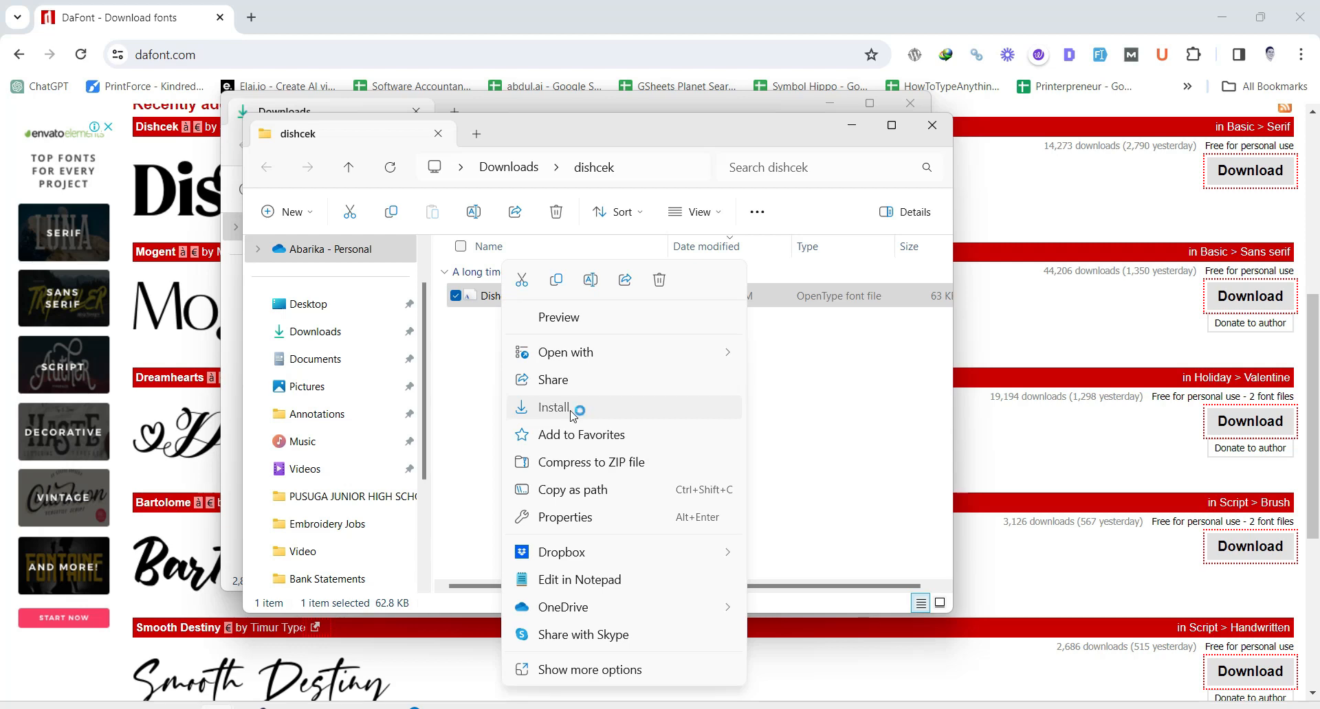
click(554, 407)
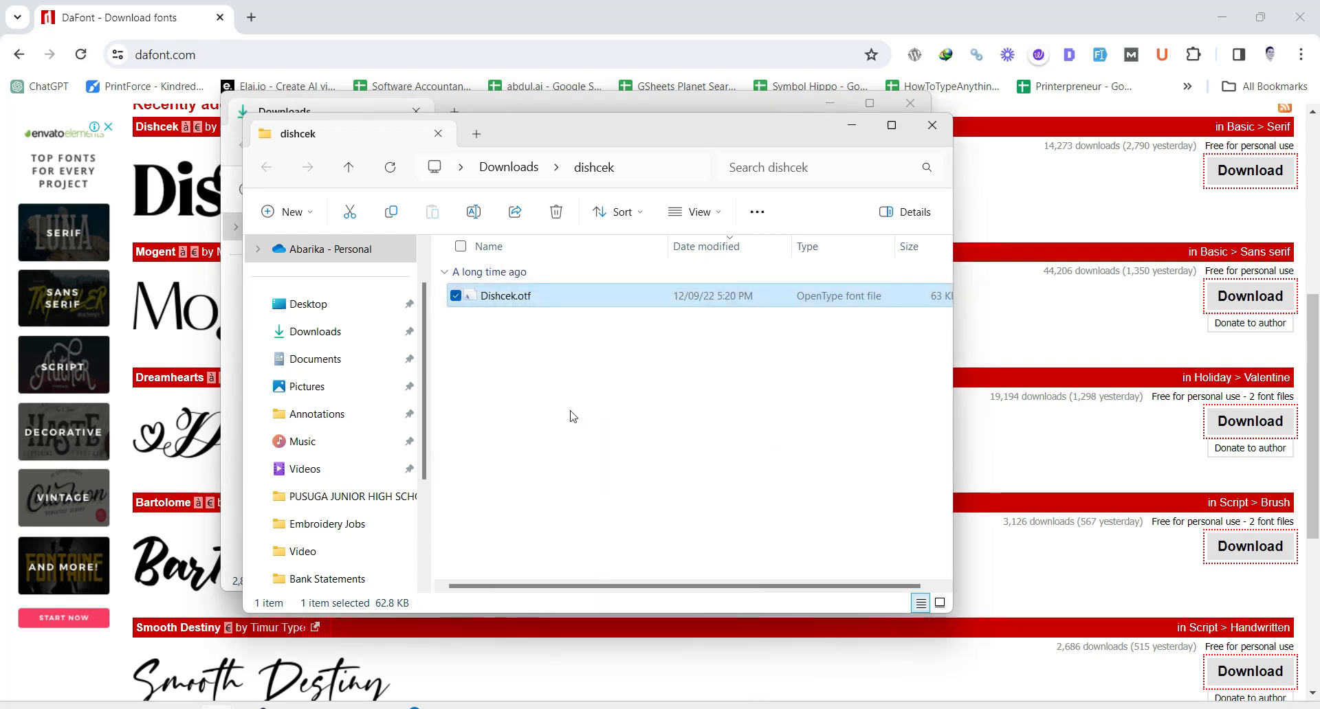
mouse_move(554, 415)
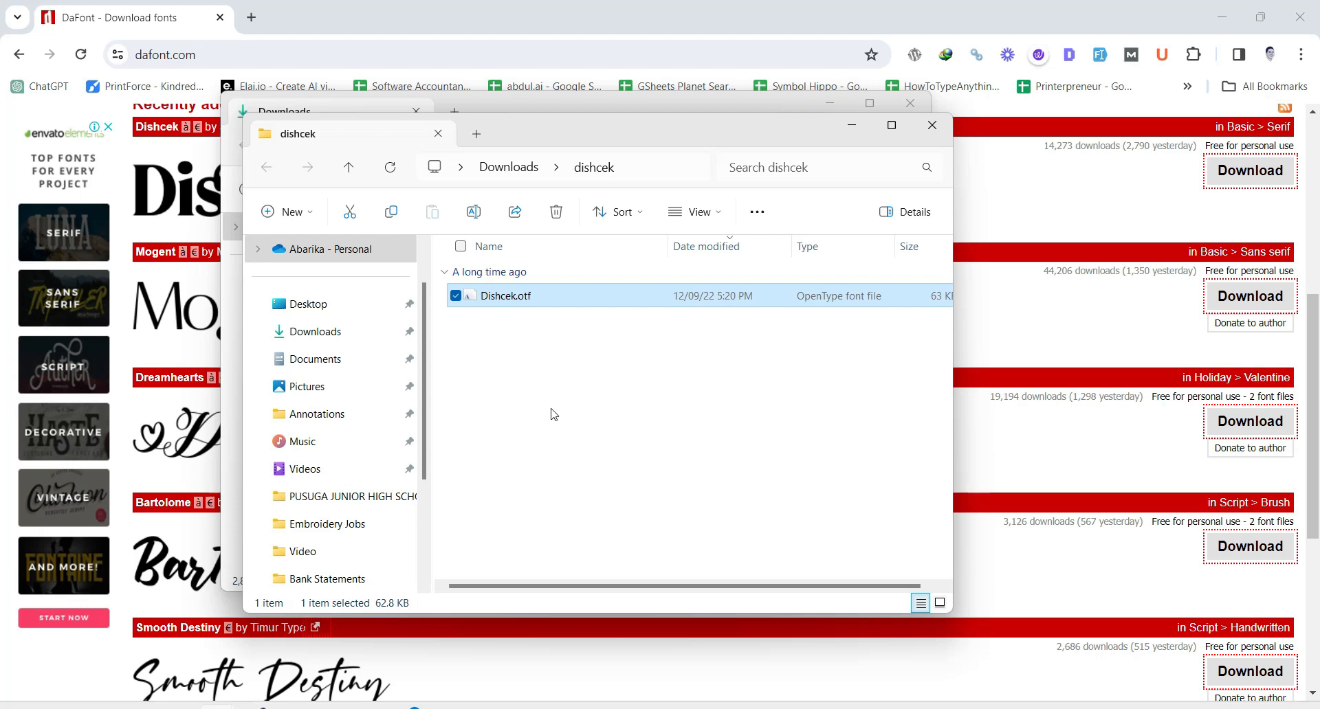
mouse_move(476, 464)
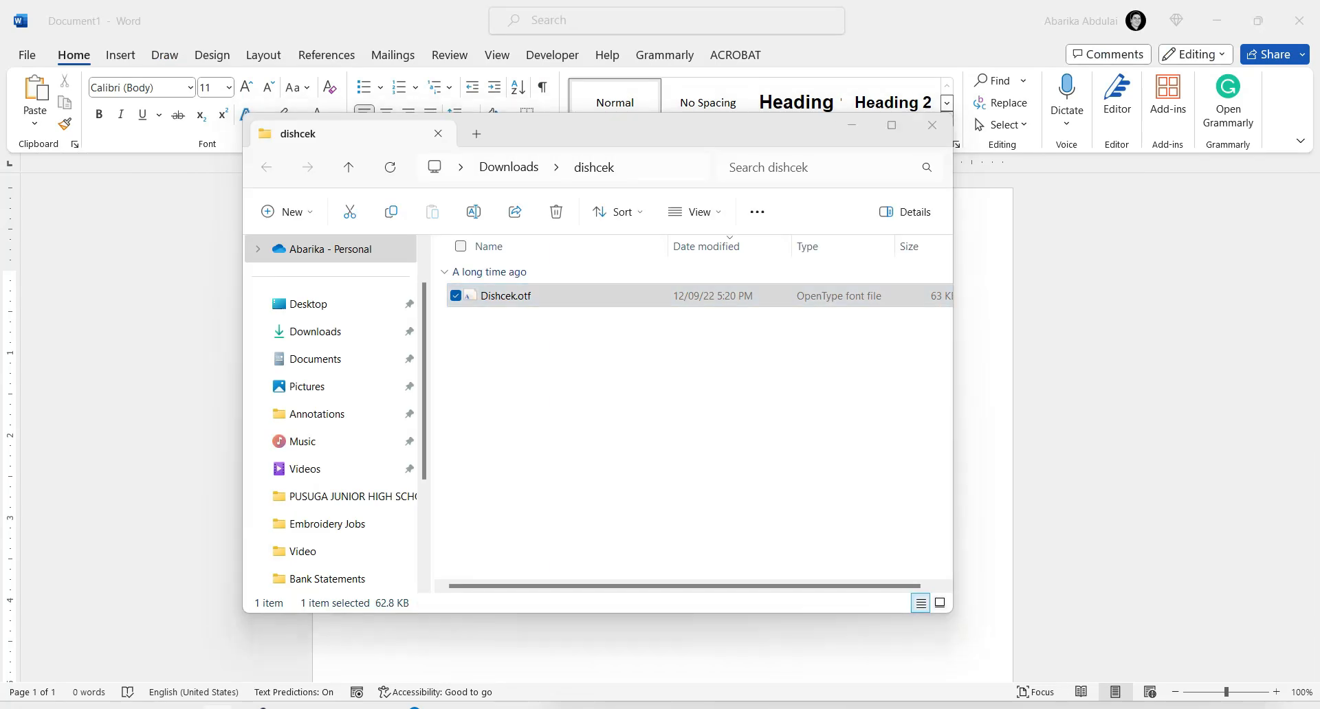
- Bring the blank Word document forward and enter Dishcek as the font
click(931, 124)
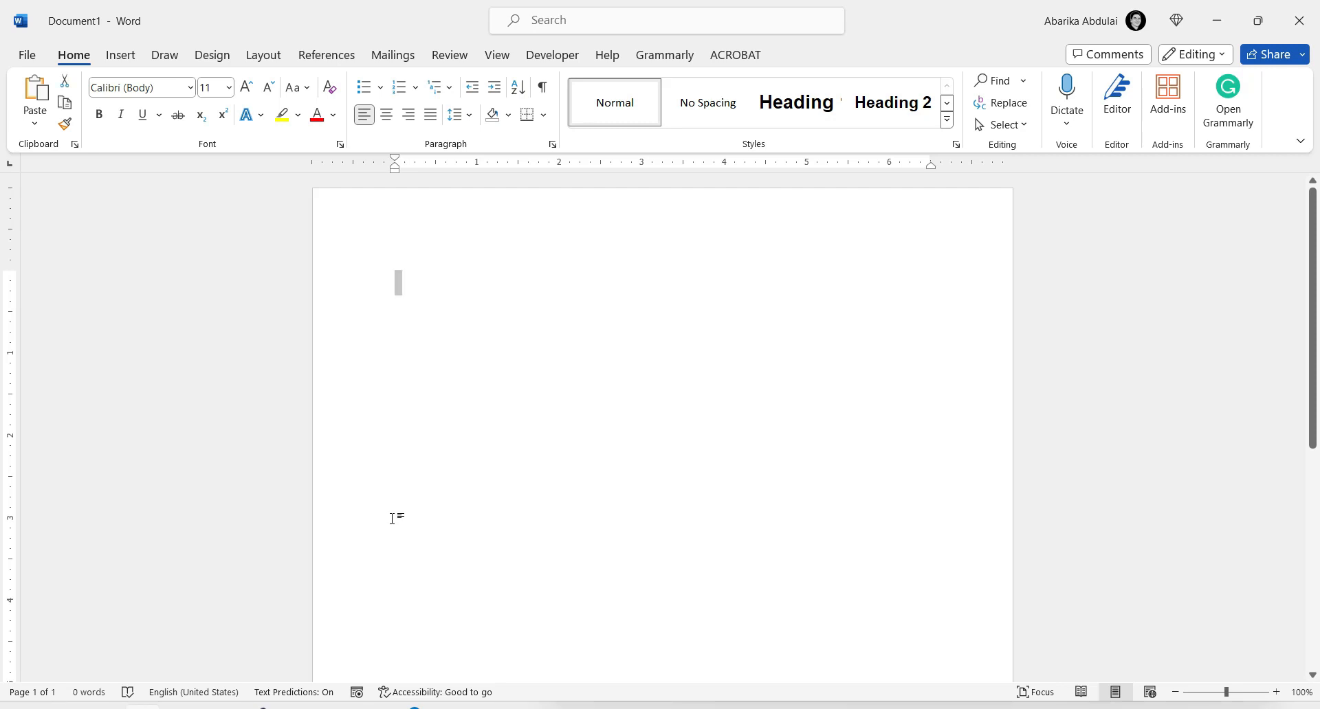
mouse_move(176, 188)
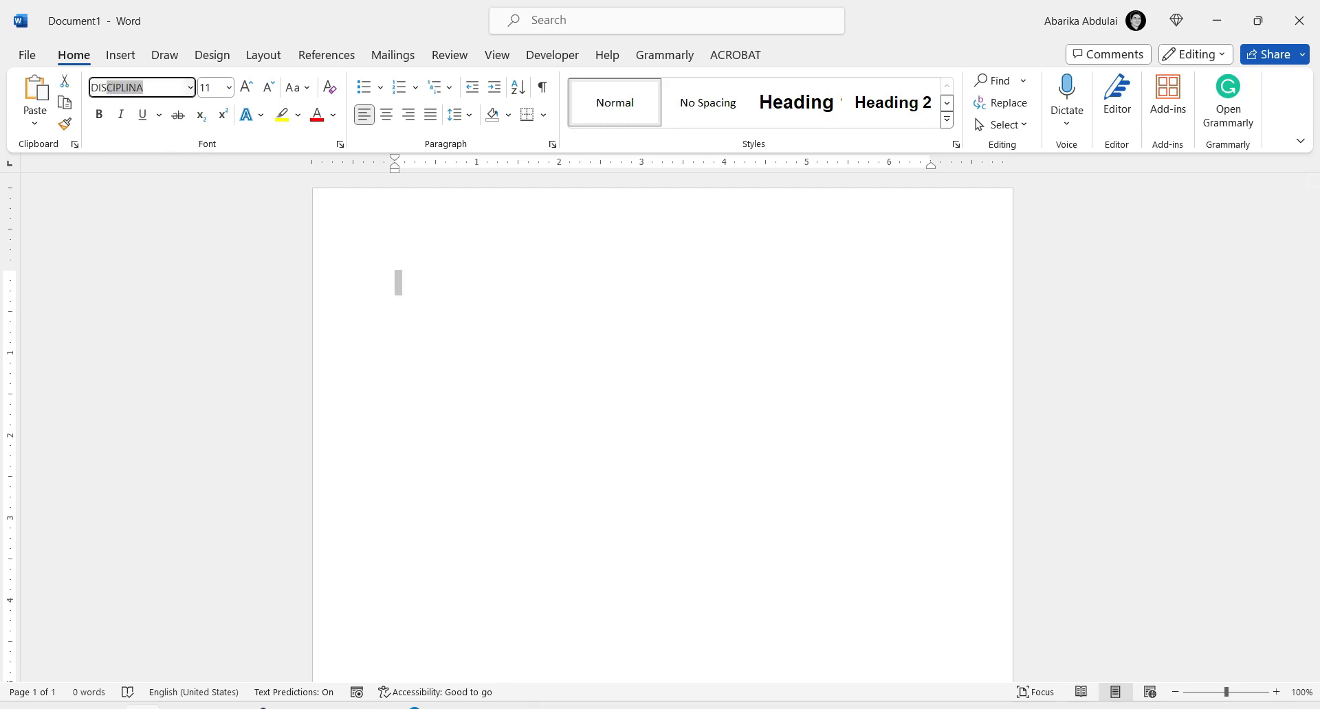
text(Dishcek)
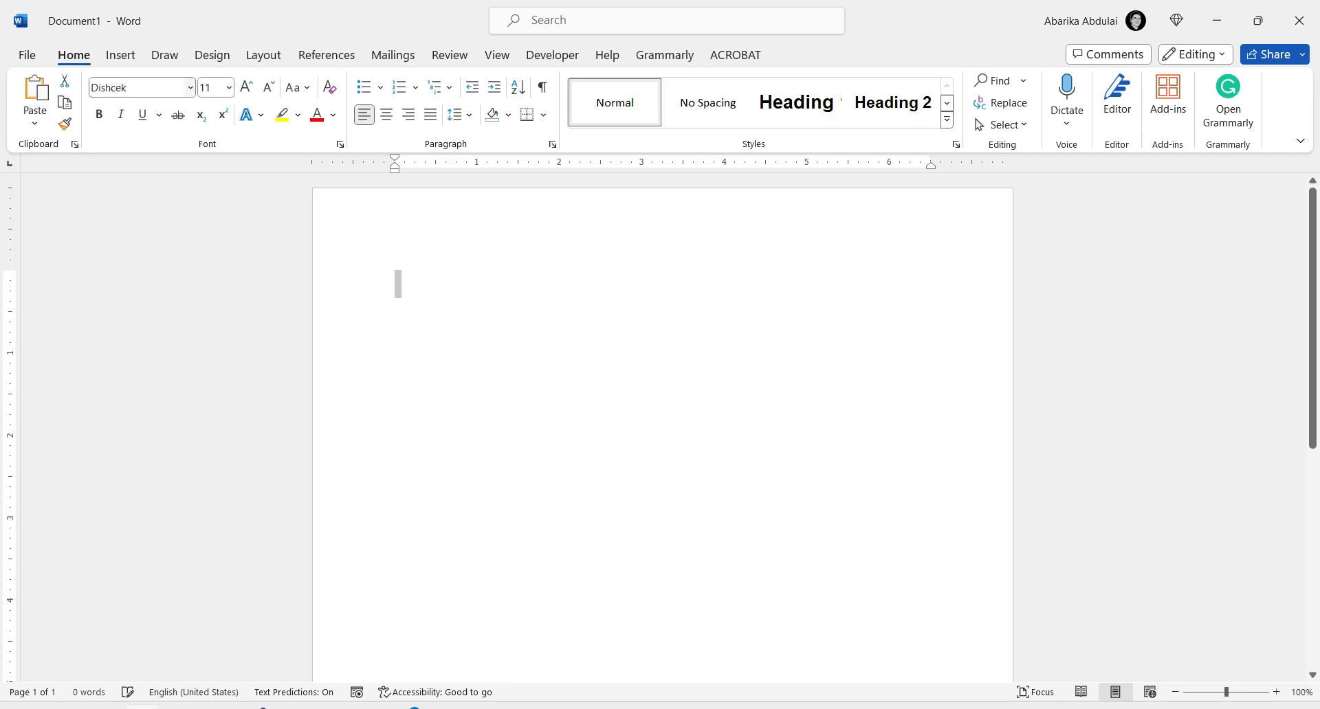
mouse_move(452, 307)
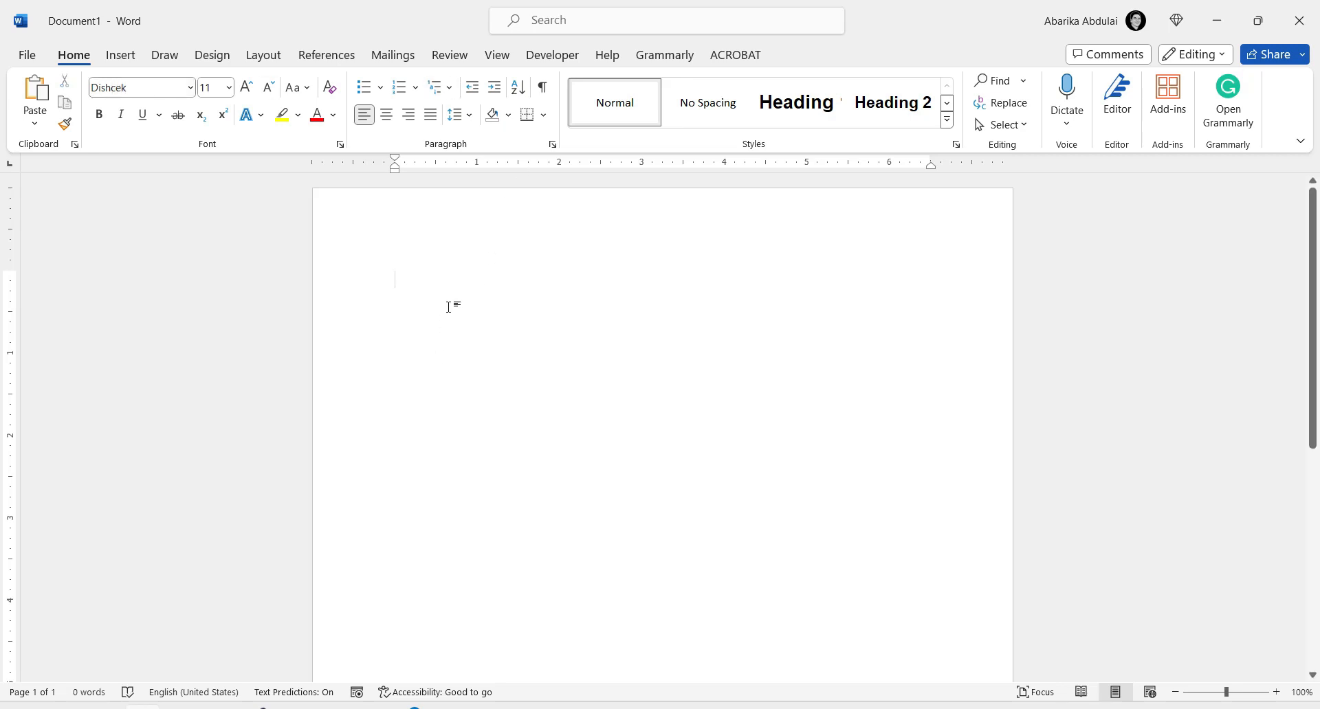
- Type 'This is the new font installeed' and enlarge it twice to size 24
text(This is th)
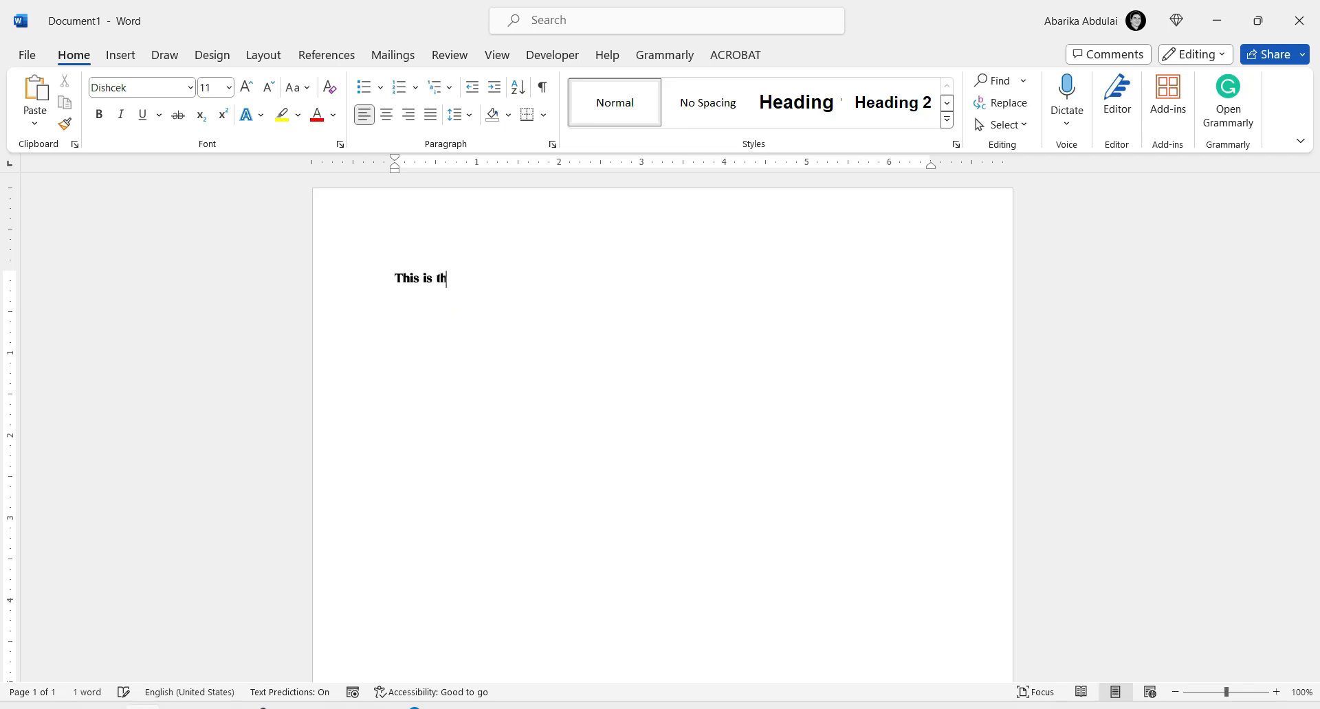
text(e new font)
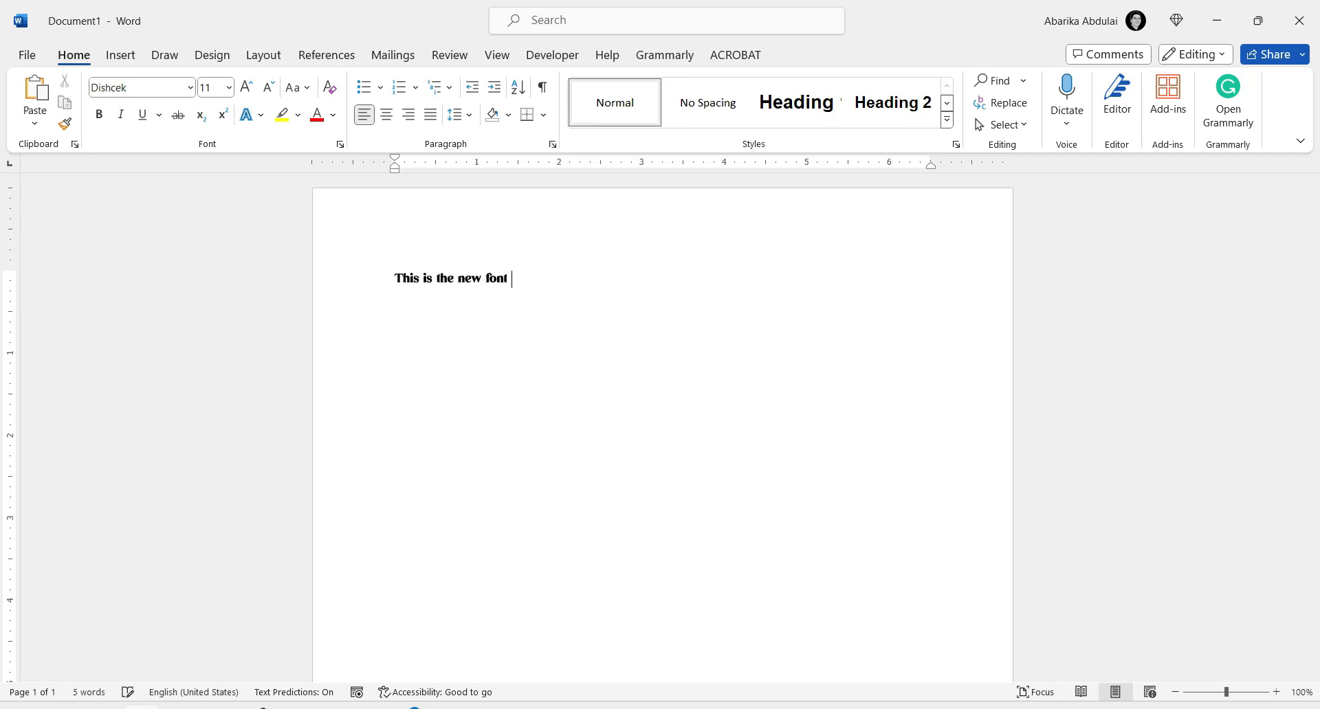
text(installeed)
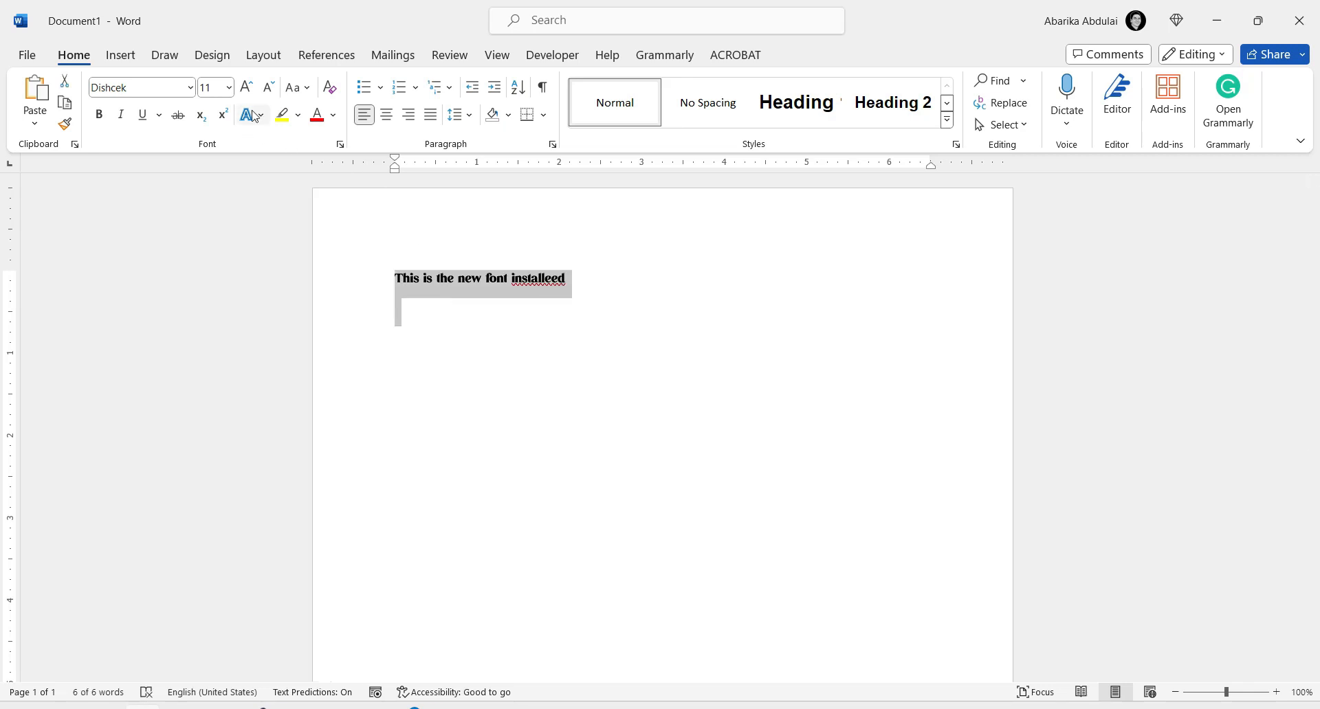
click(246, 88)
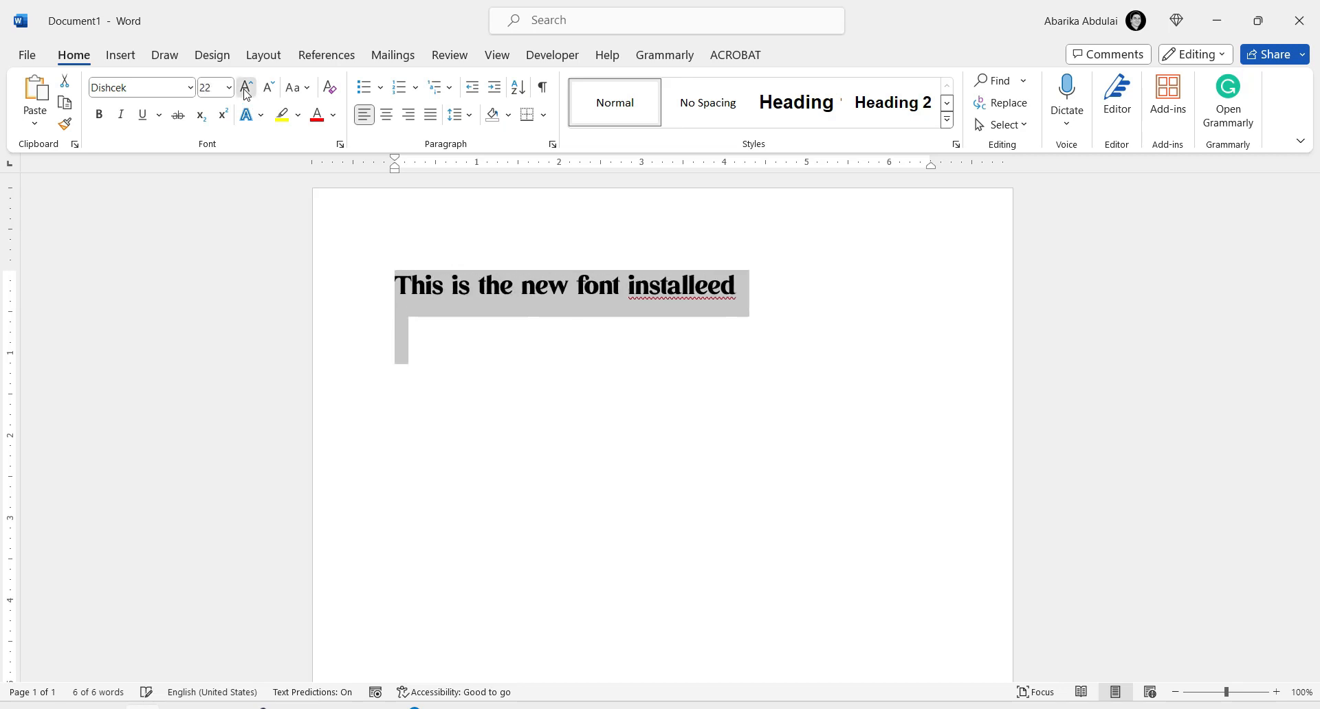
click(246, 86)
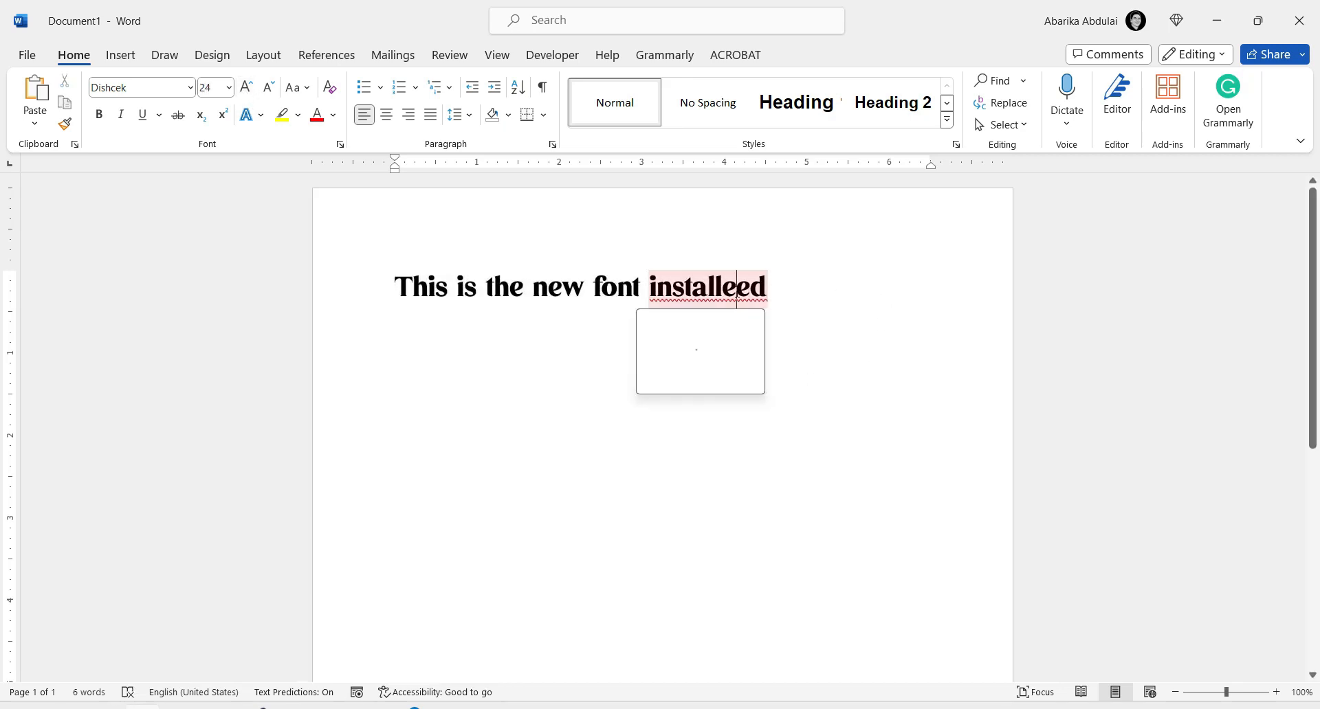